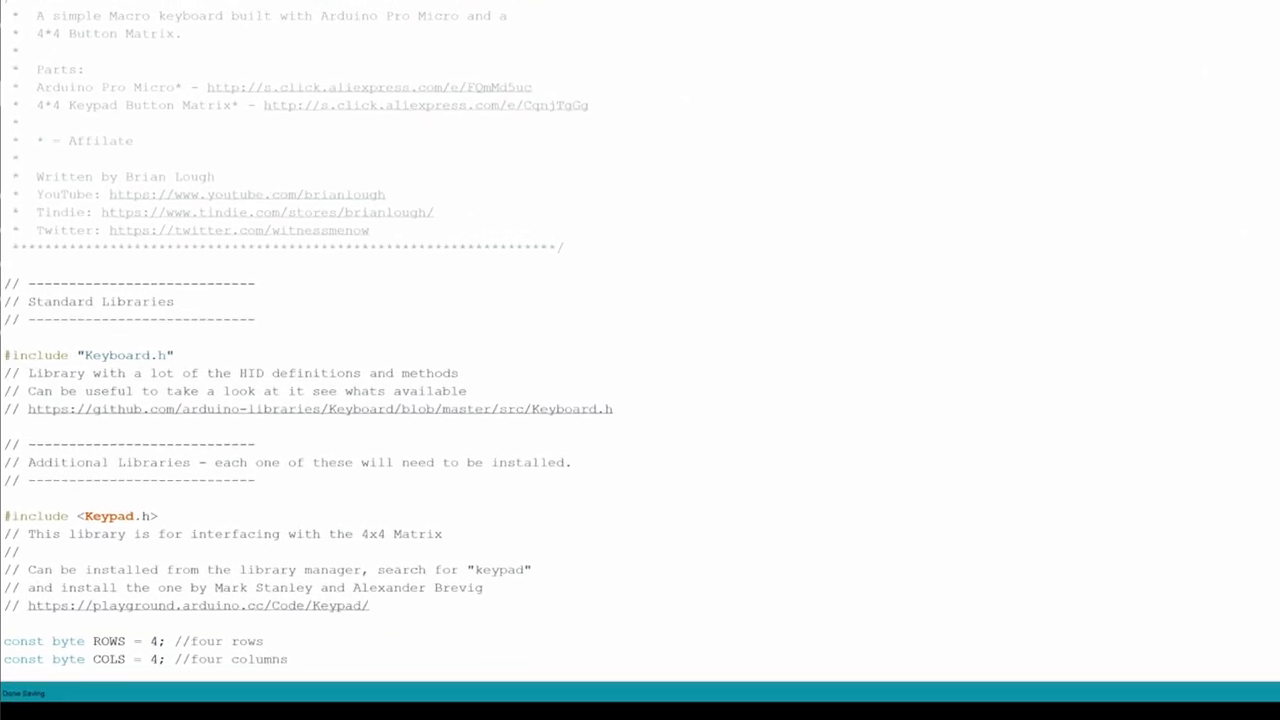
# Find the Keypad library by Mark Stanley in the Library Manager and confirm it shows INSTALLED
pyautogui.scroll(-3)
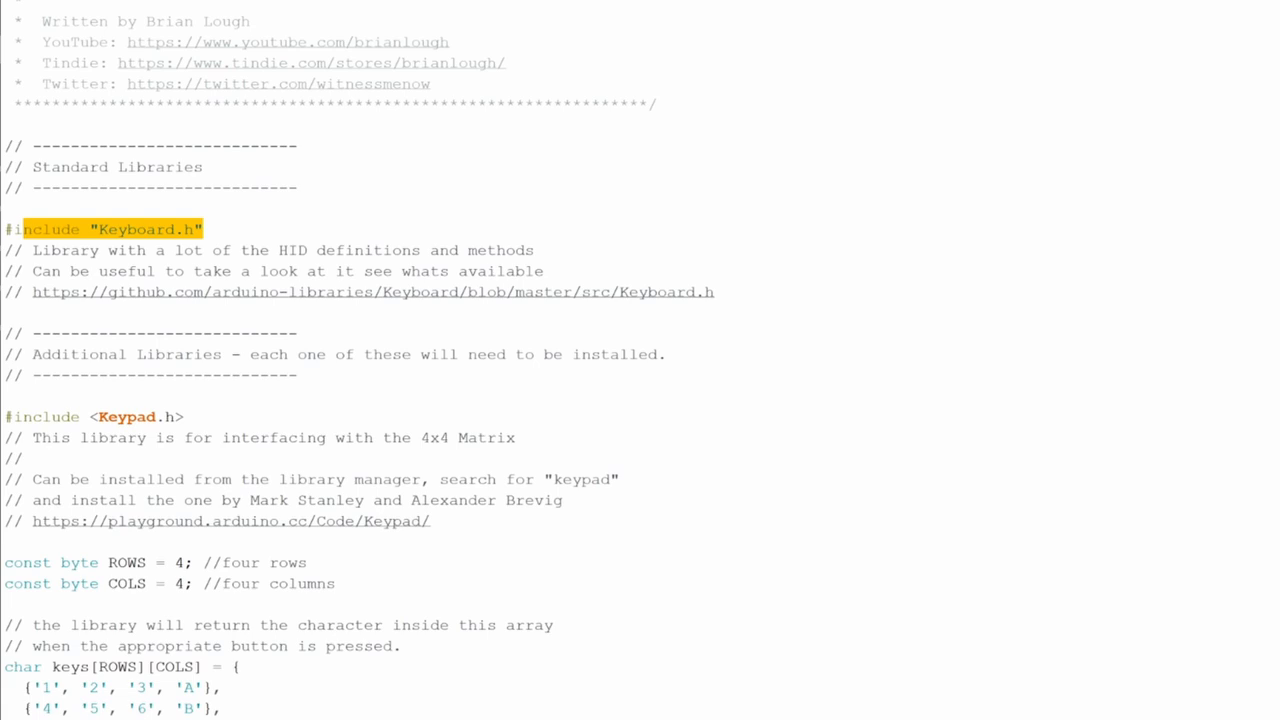
pyautogui.click(96, 416)
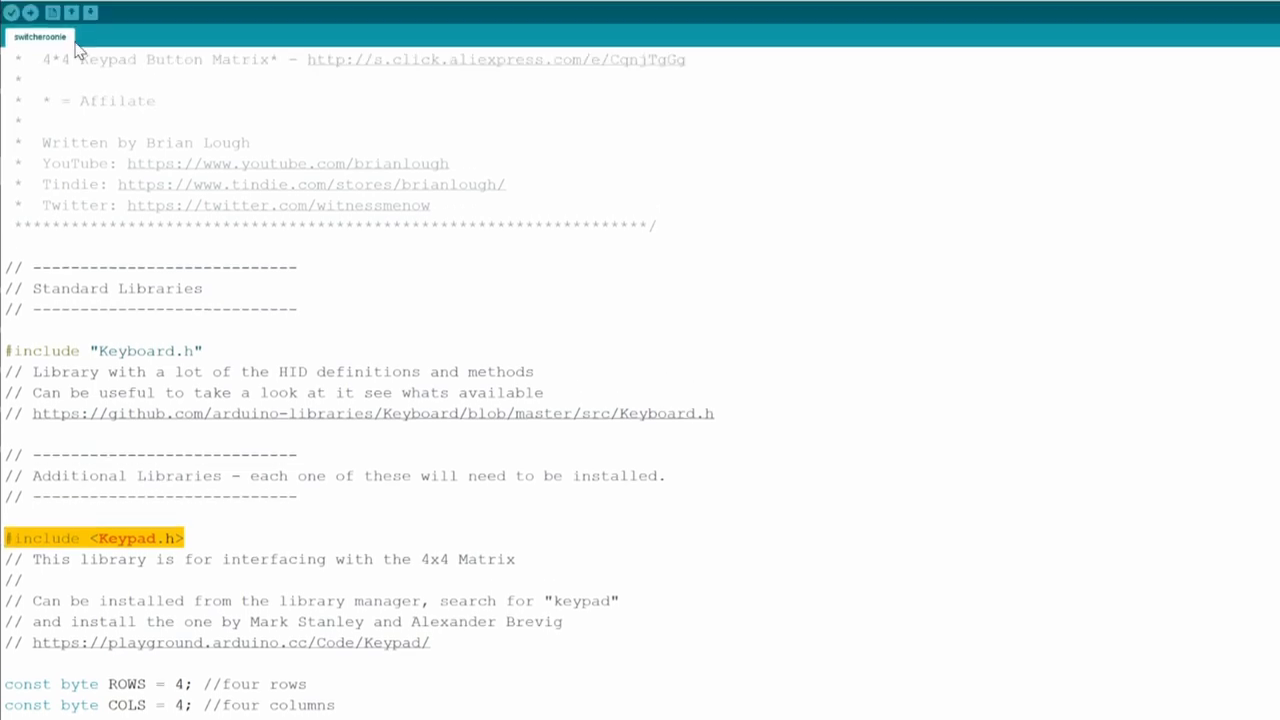
pyautogui.click(48, 42)
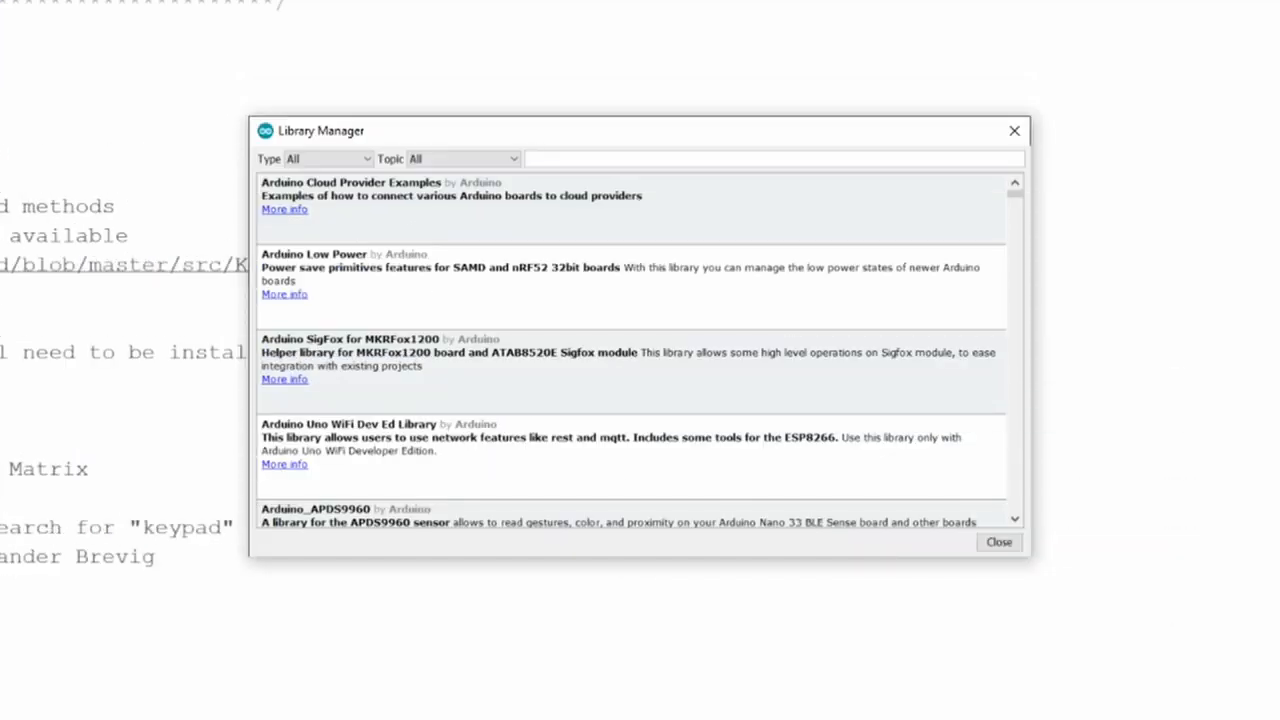
pyautogui.write('keypad')
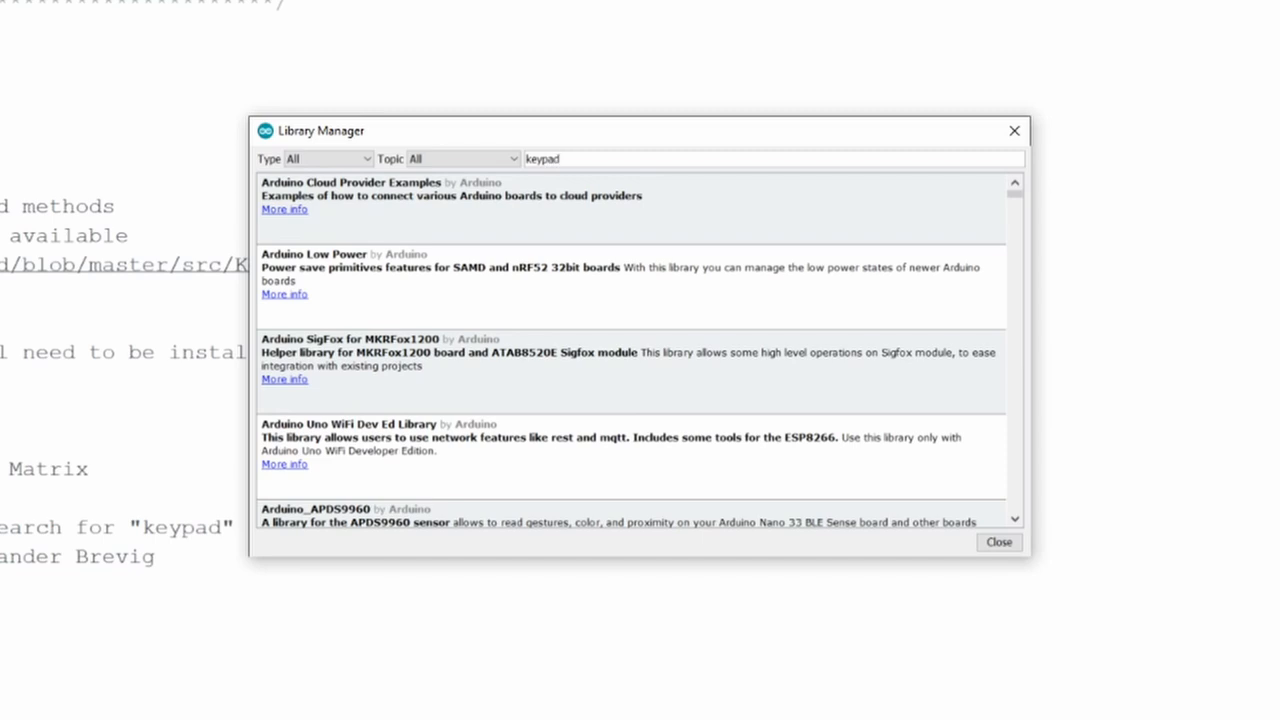
pyautogui.scroll(-3)
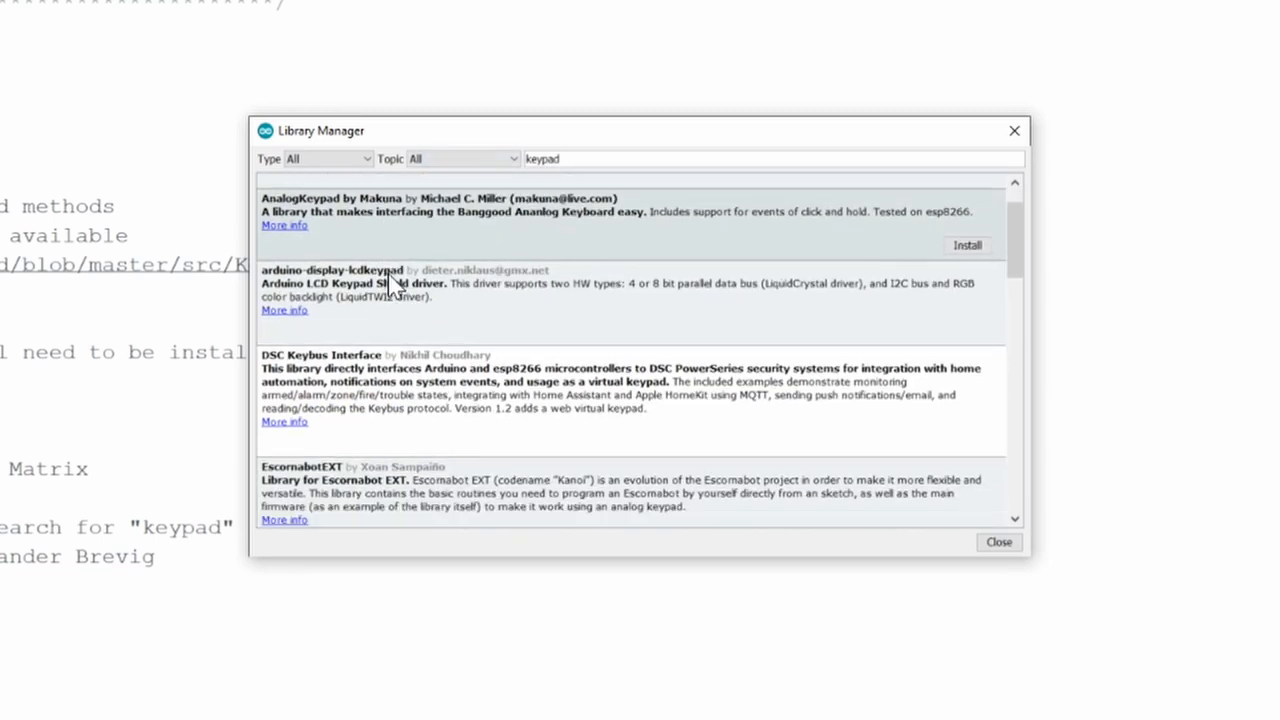
pyautogui.scroll(-3)
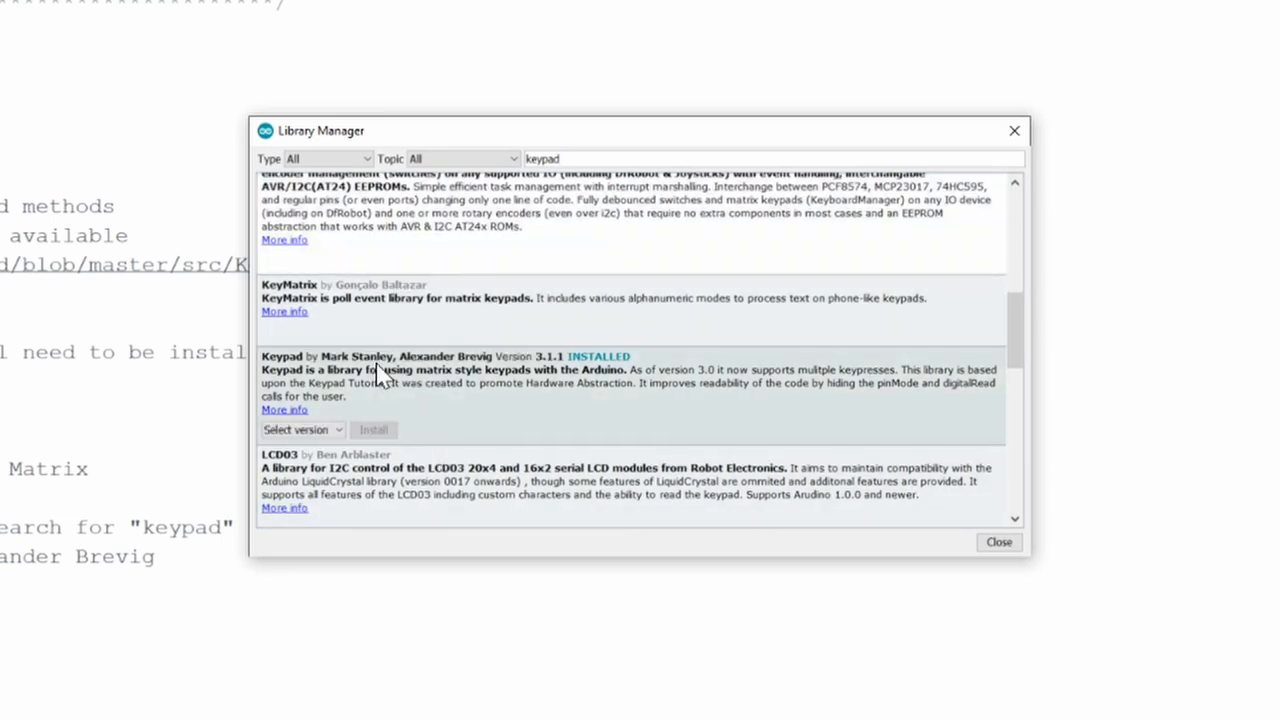
pyautogui.moveTo(470, 378)
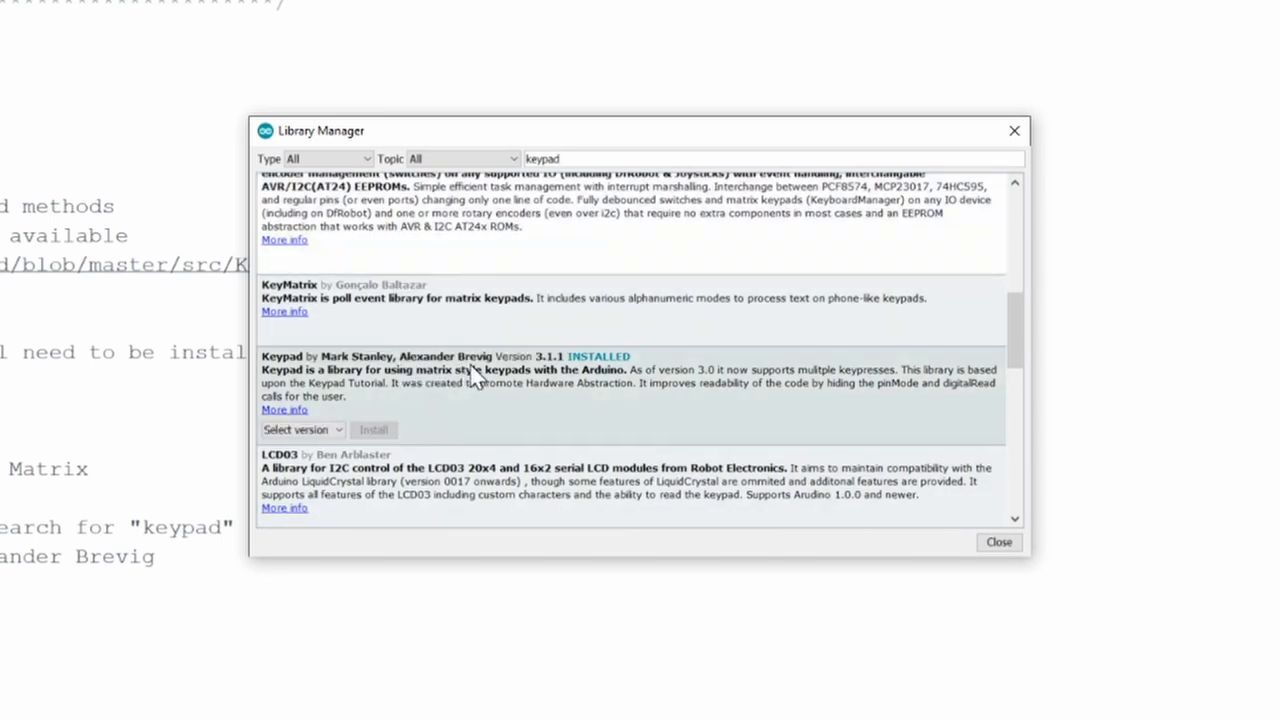
pyautogui.moveTo(584, 390)
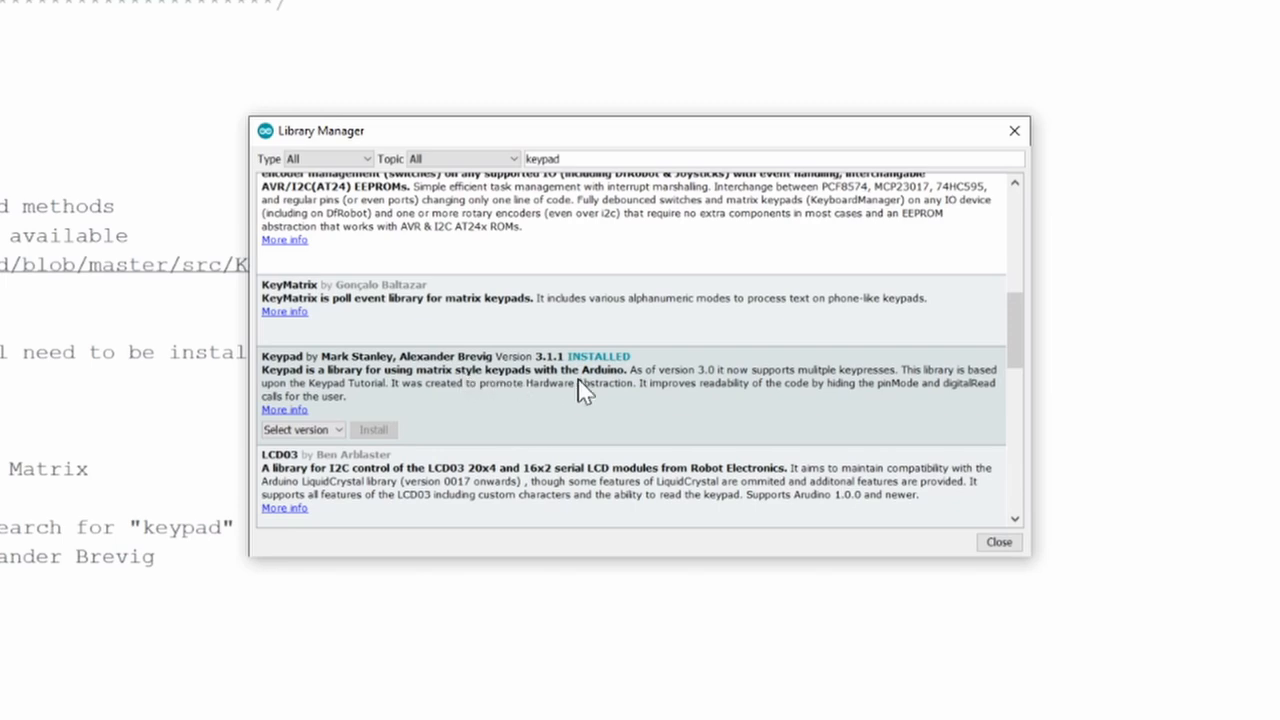
pyautogui.click(996, 542)
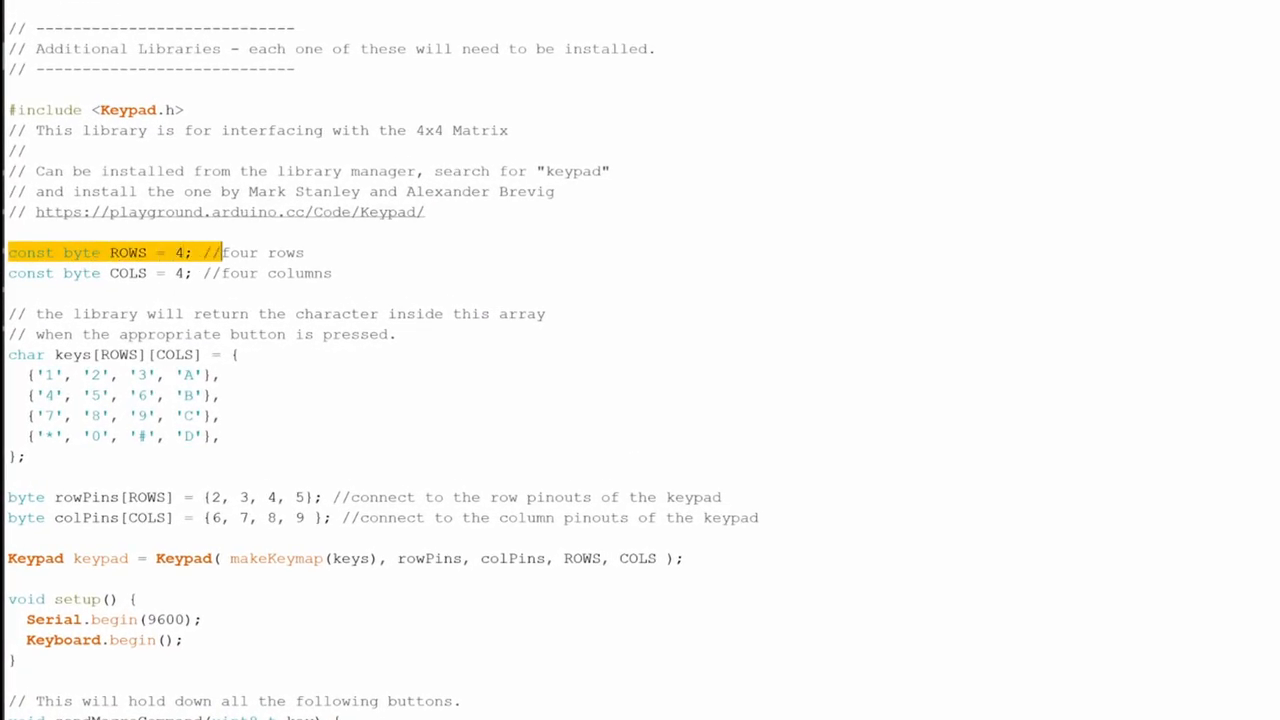
pyautogui.moveTo(216, 252); pyautogui.dragTo(332, 272)
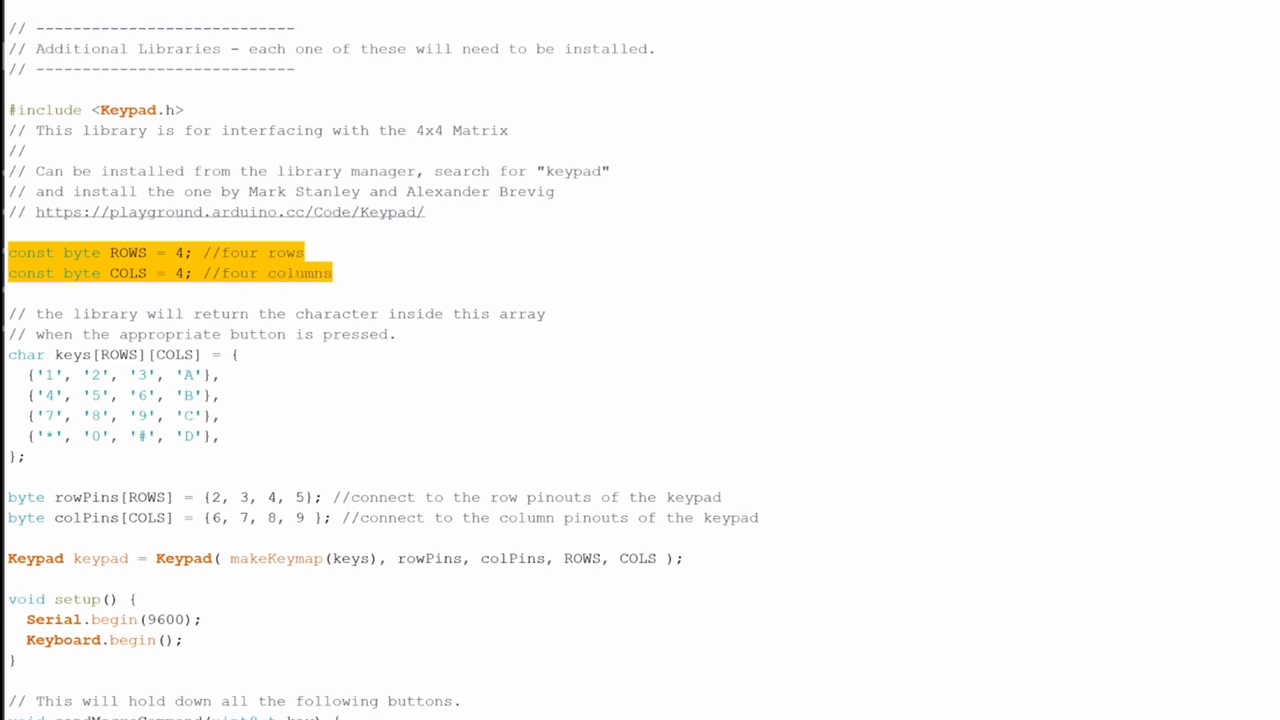
pyautogui.click(54, 312)
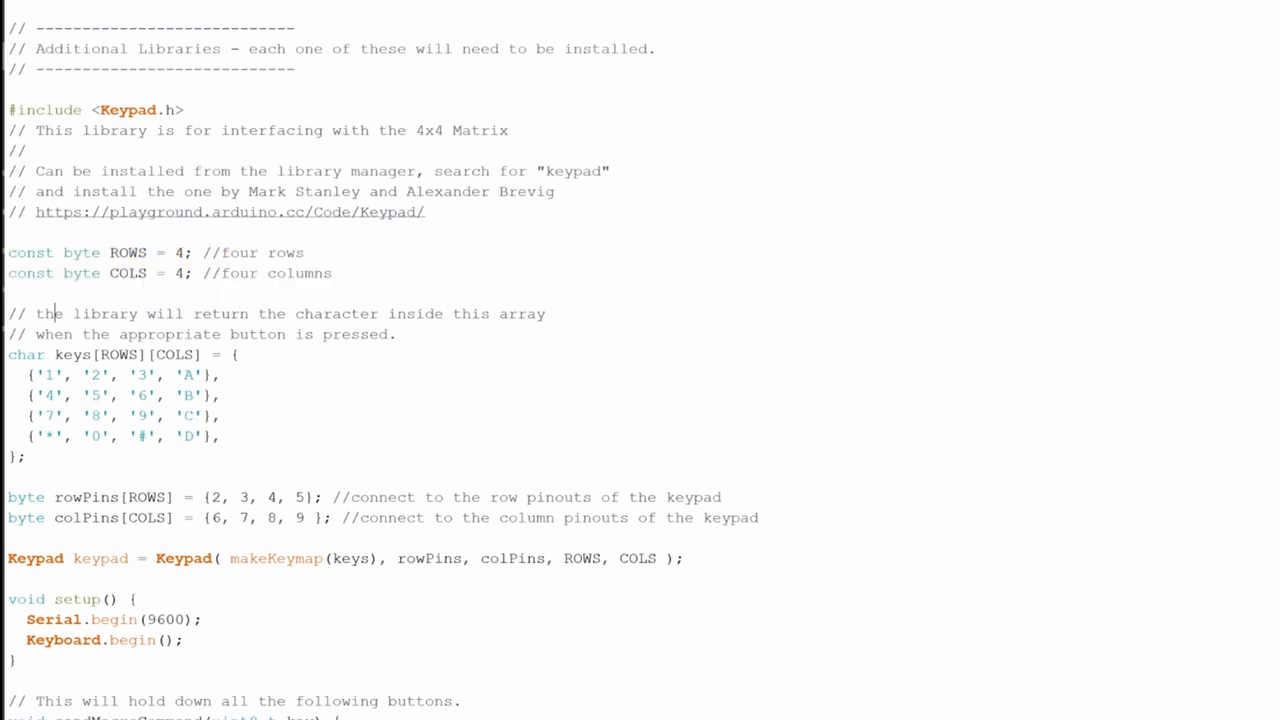
pyautogui.click(204, 376)
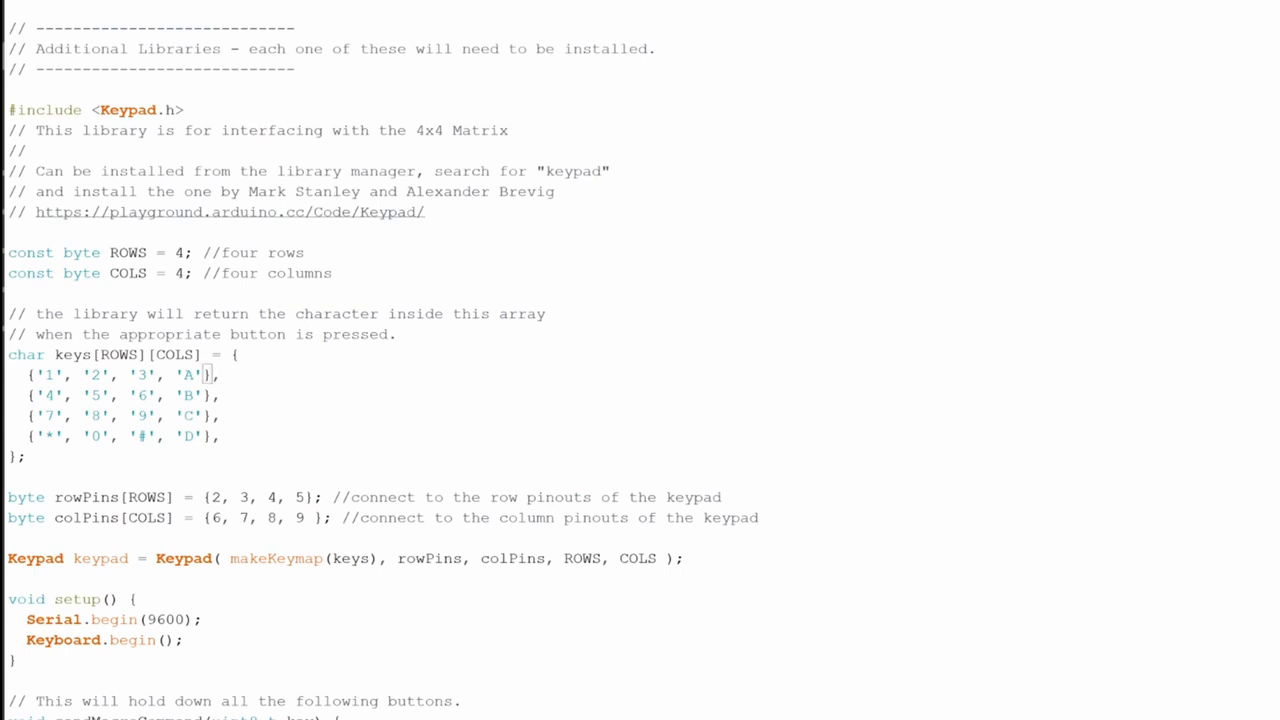
pyautogui.doubleClick(42, 374)
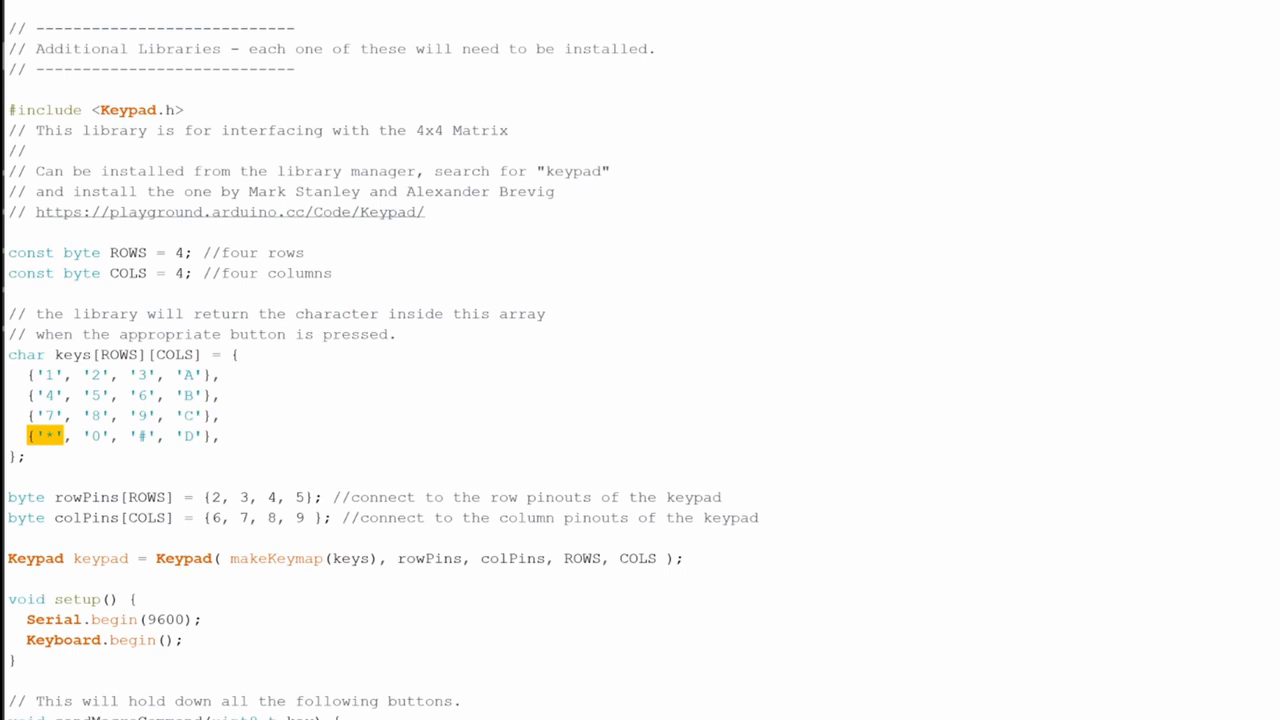
pyautogui.scroll(3)
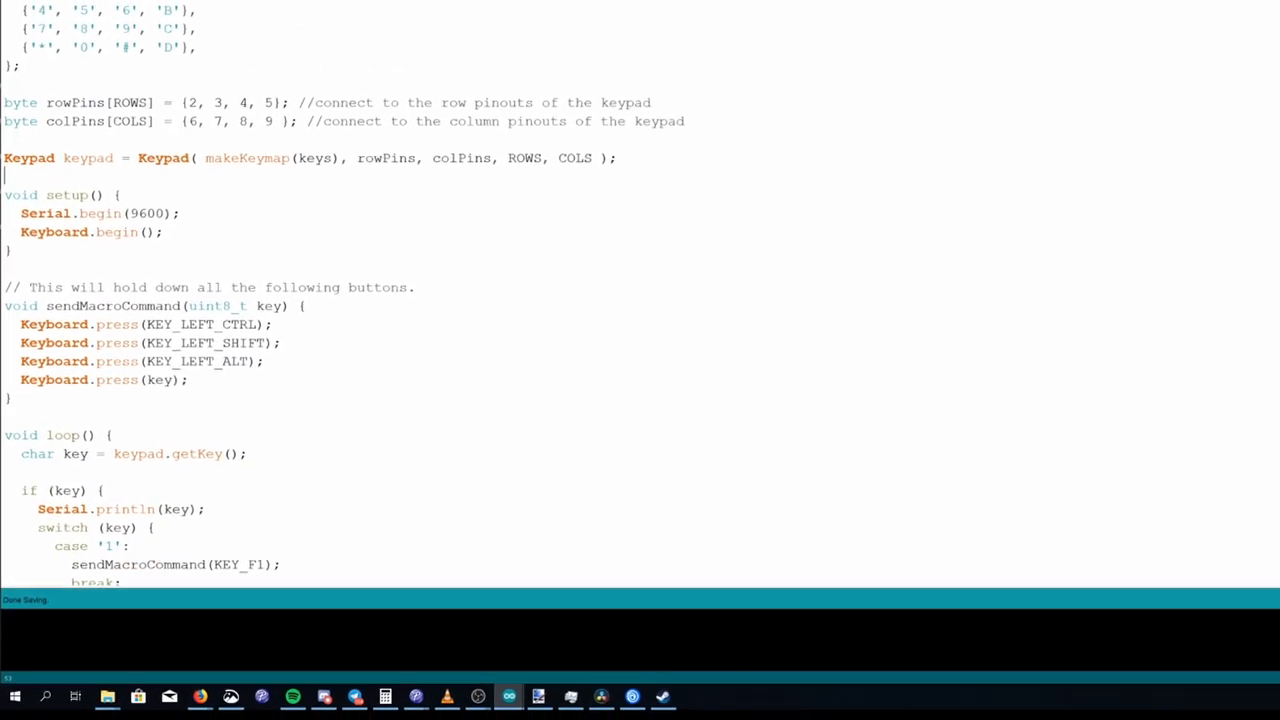
pyautogui.scroll(3)
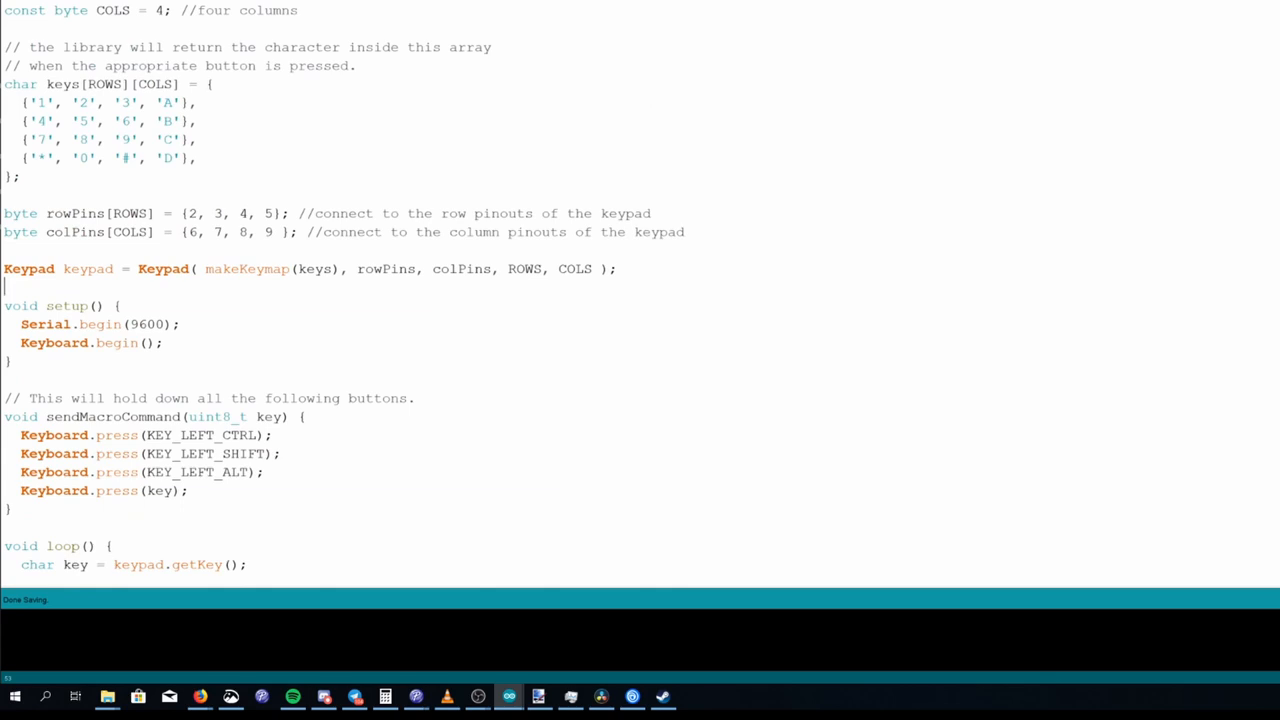
pyautogui.scroll(-3)
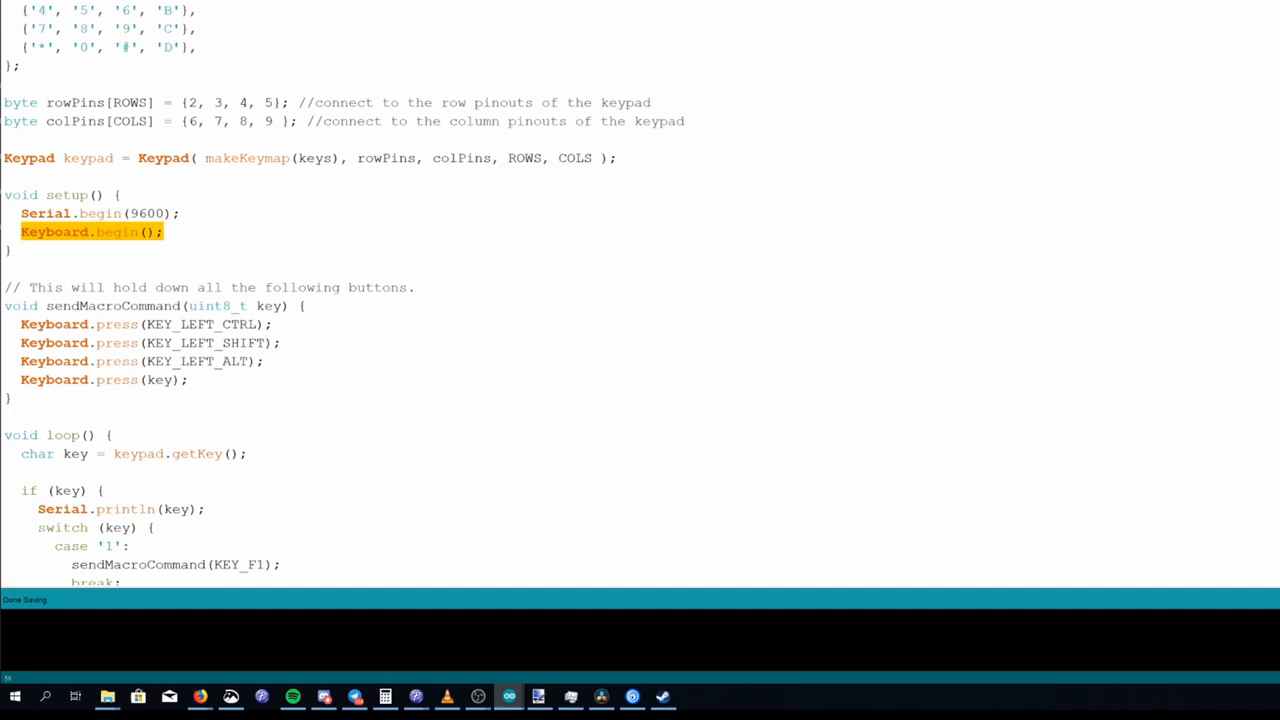
pyautogui.scroll(3)
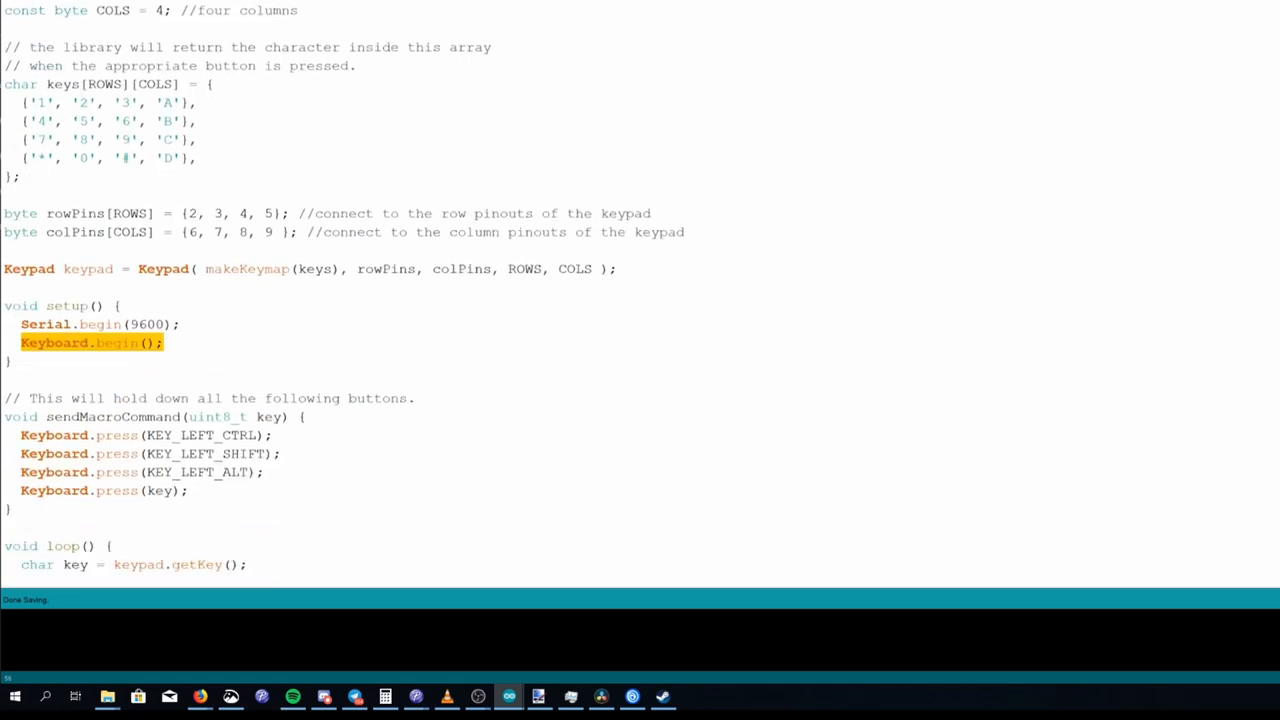
pyautogui.scroll(-3)
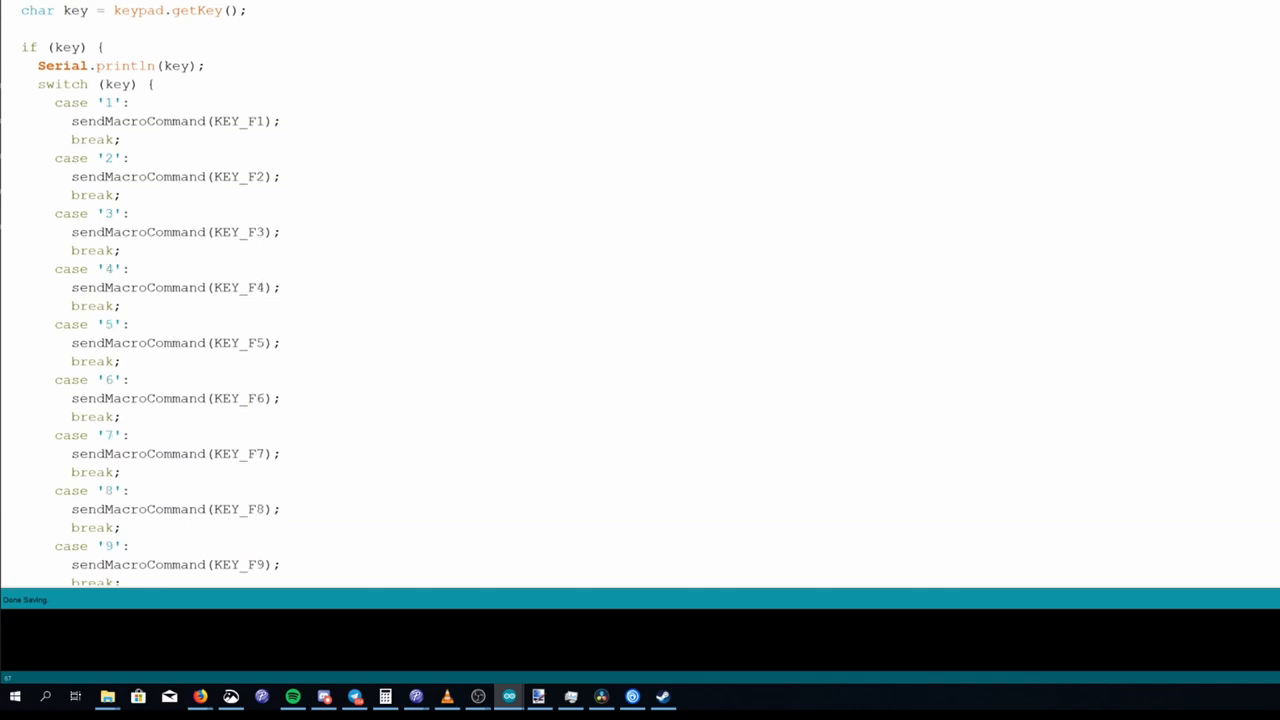
# Add switch cases '7'–'#' sending KEY_F7–KEY_F12 and cases 'A'–'D' sending letters a–d
pyautogui.scroll(3)
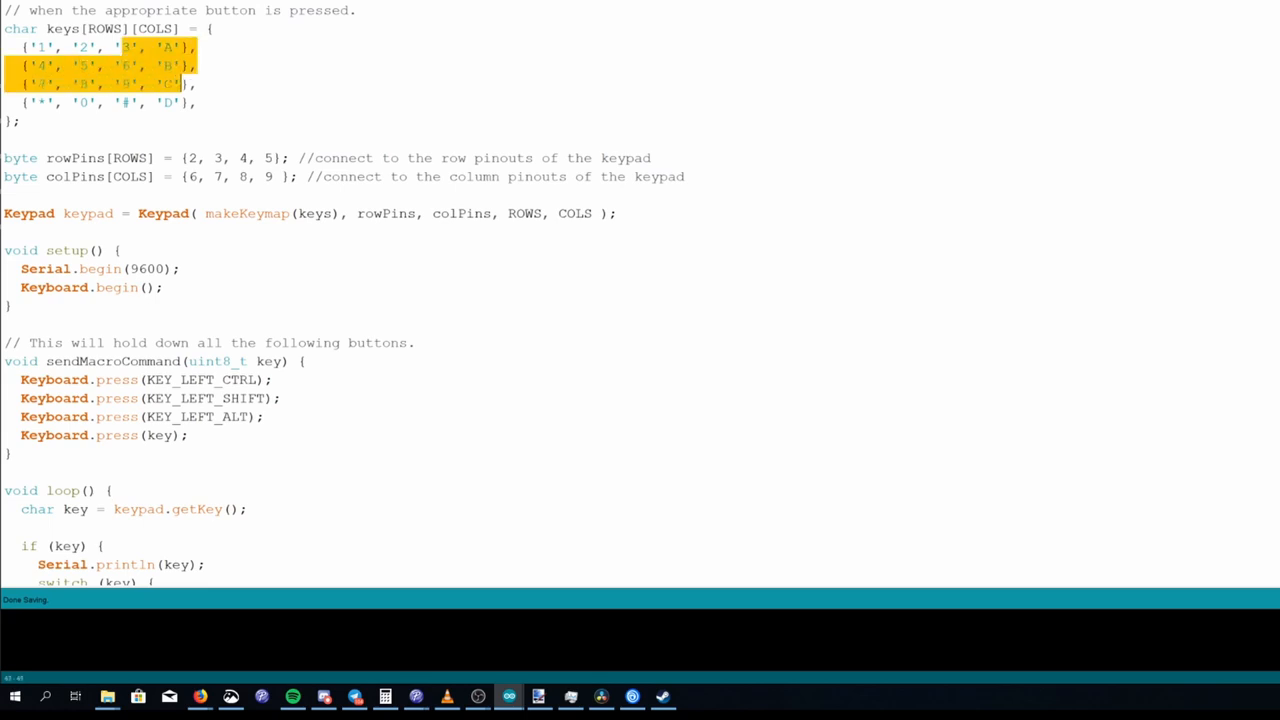
pyautogui.scroll(-3)
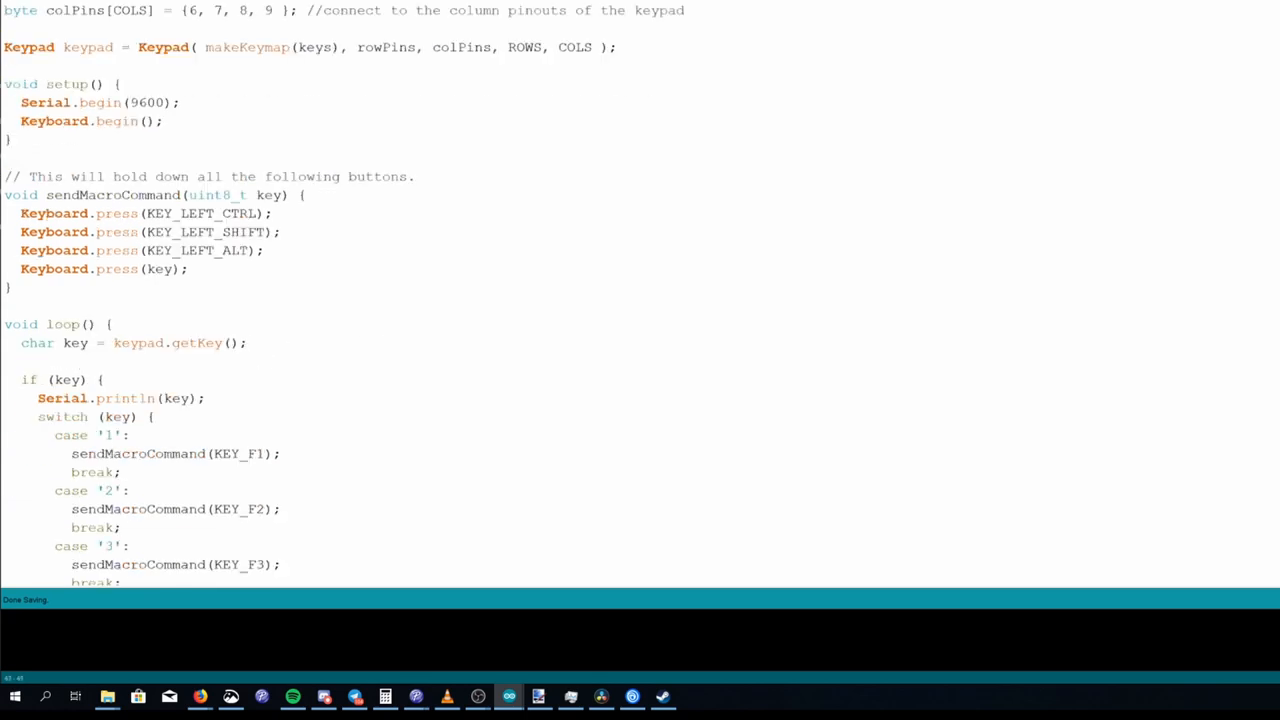
pyautogui.scroll(-3)
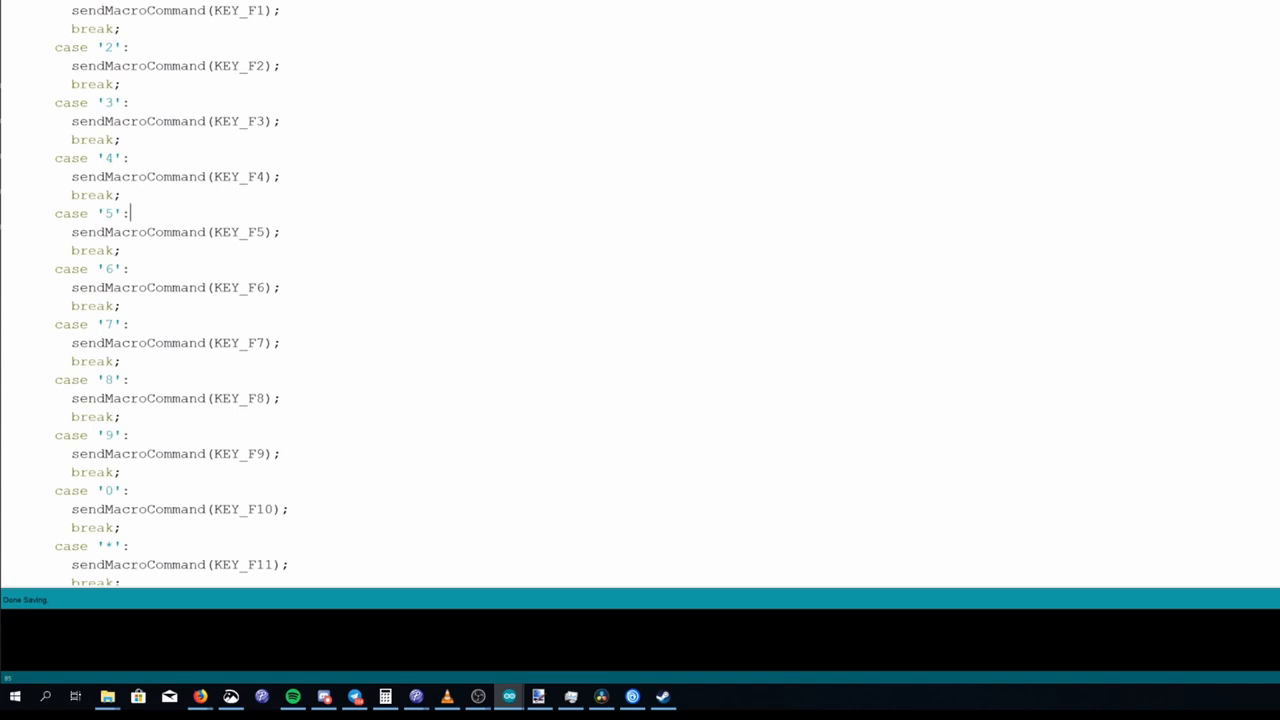
pyautogui.doubleClick(150, 10)
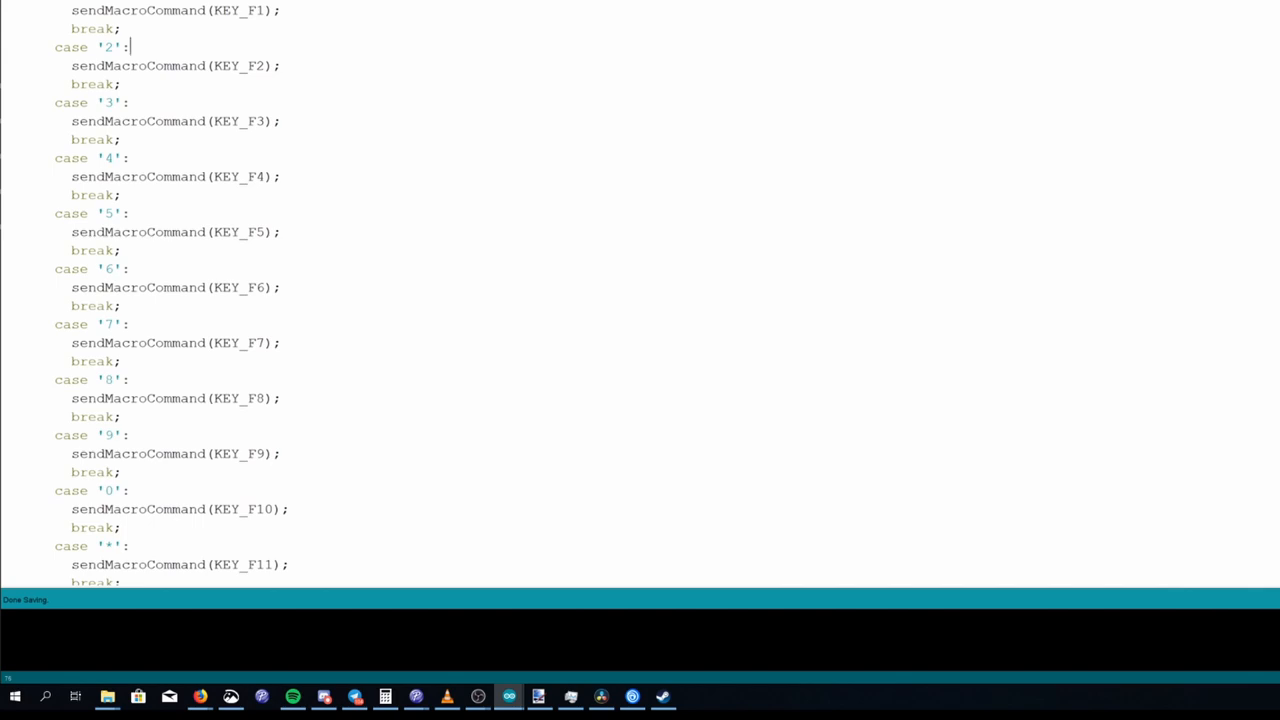
pyautogui.scroll(-3)
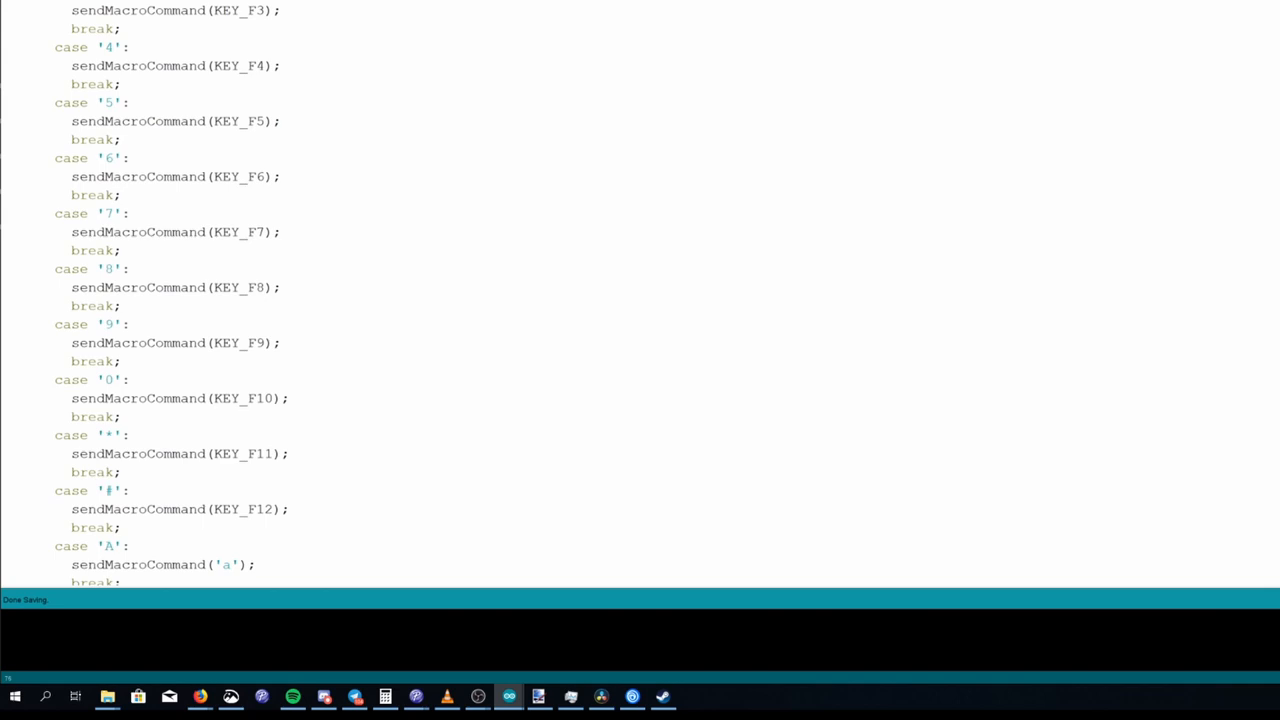
pyautogui.scroll(-3)
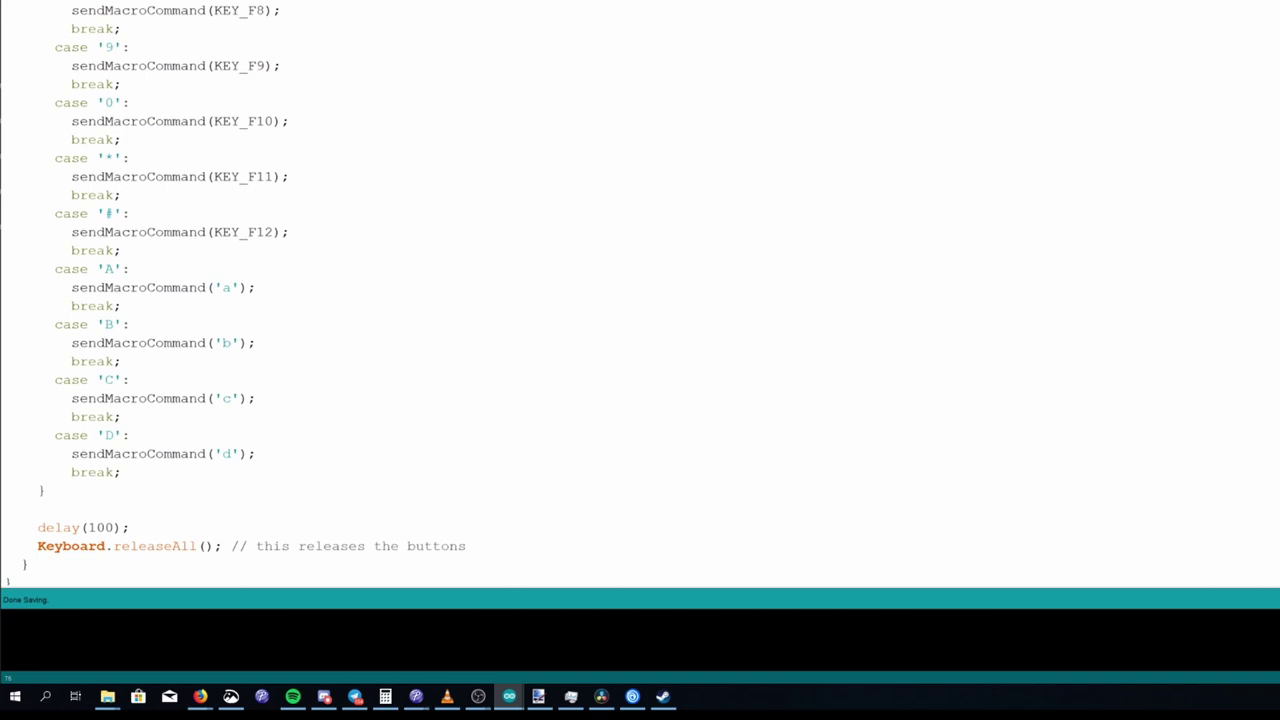
pyautogui.scroll(3)
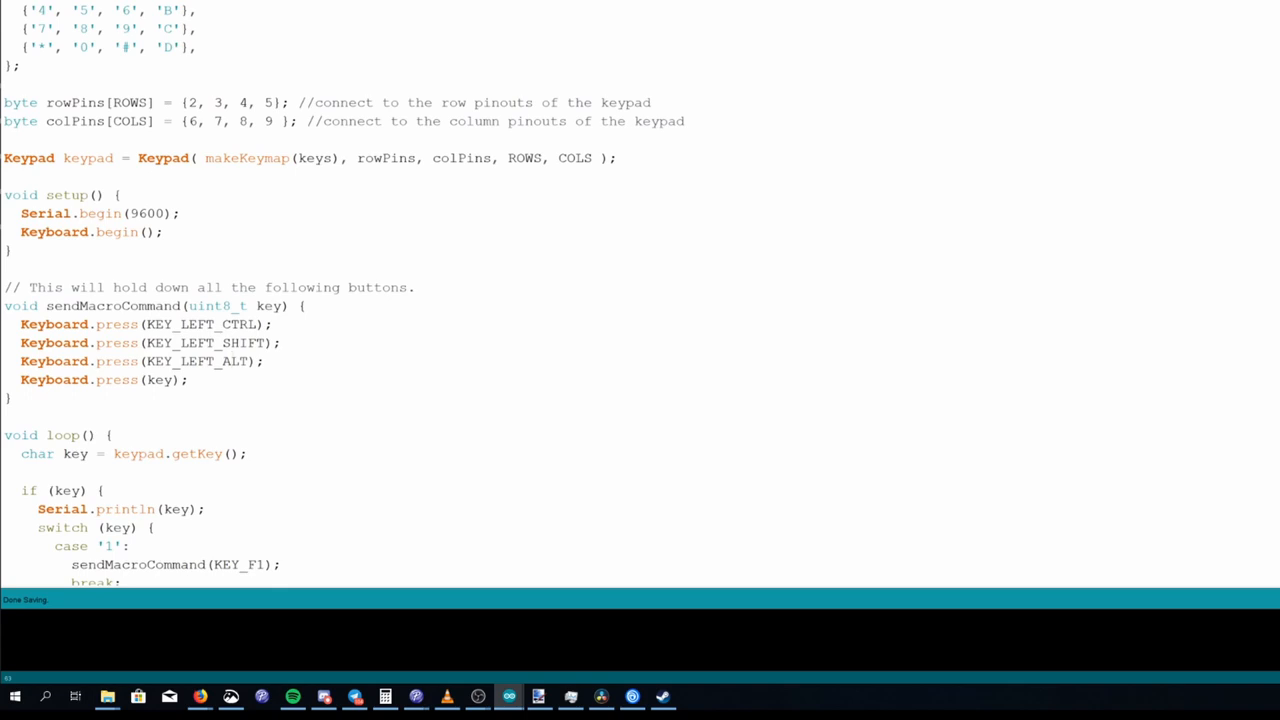
pyautogui.scroll(-3)
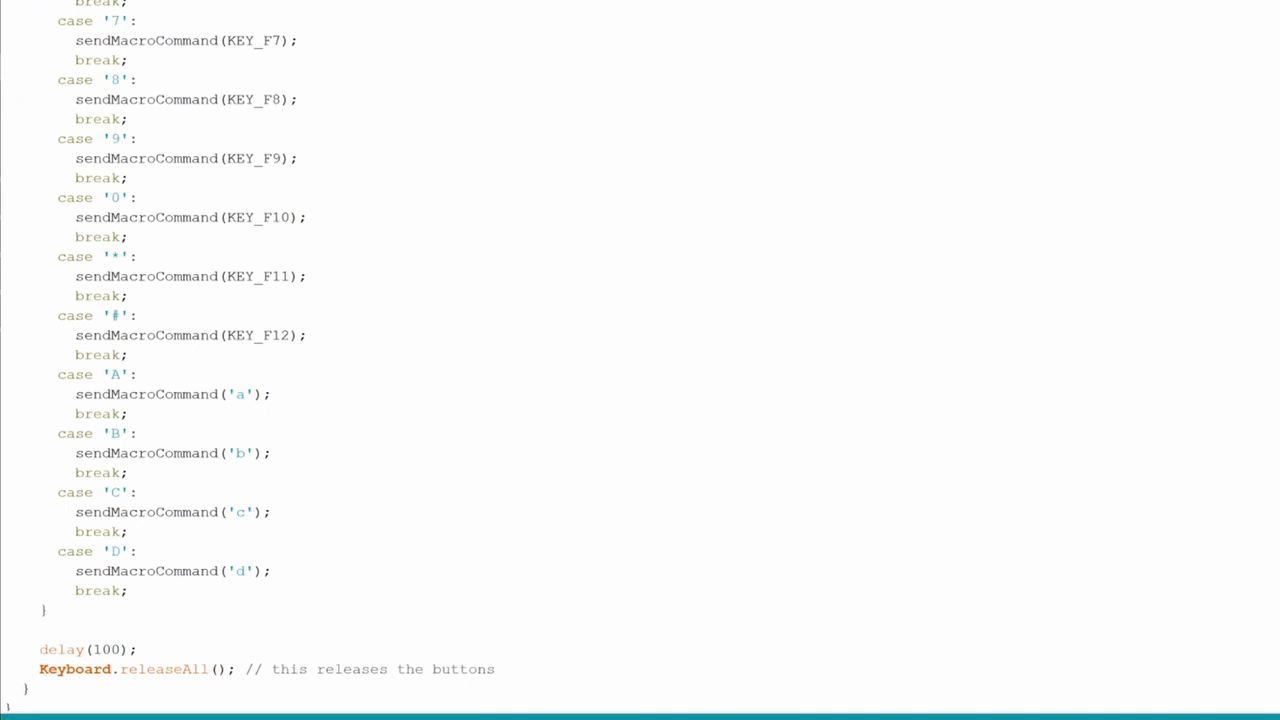
pyautogui.doubleClick(62, 648)
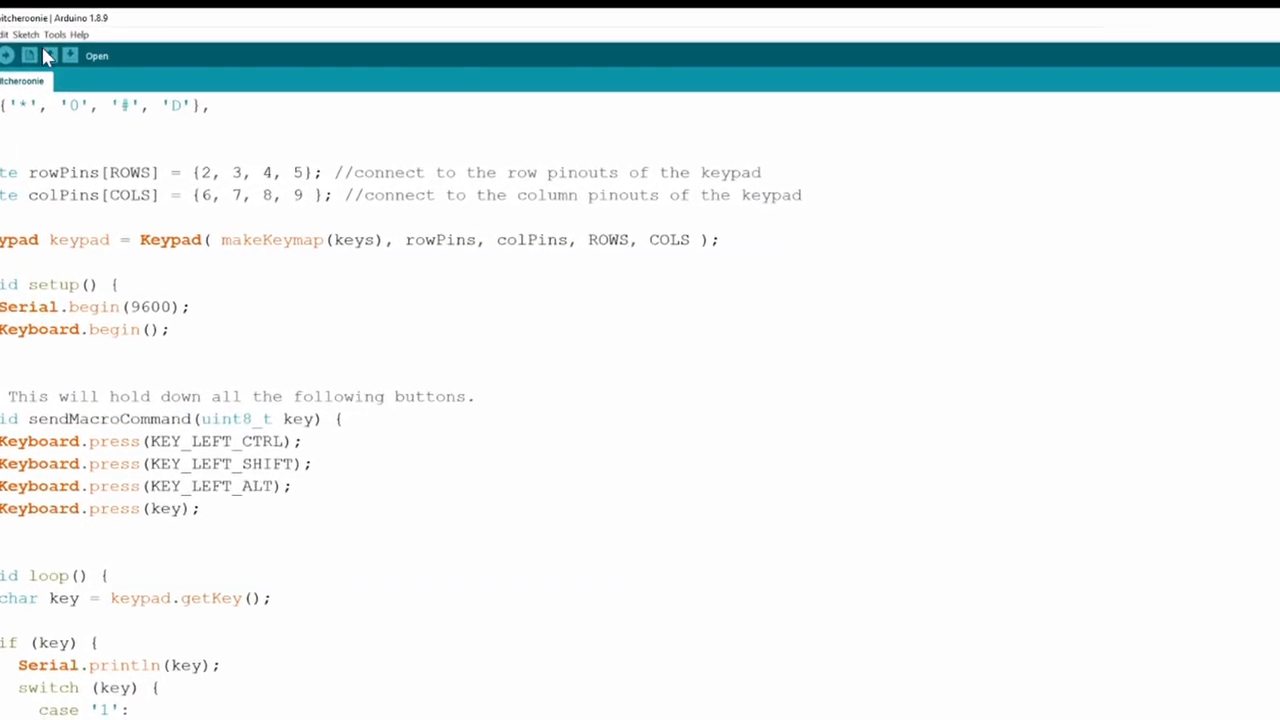
# Select the Arduino/Genuino Micro board on port COM11
pyautogui.click(54, 36)
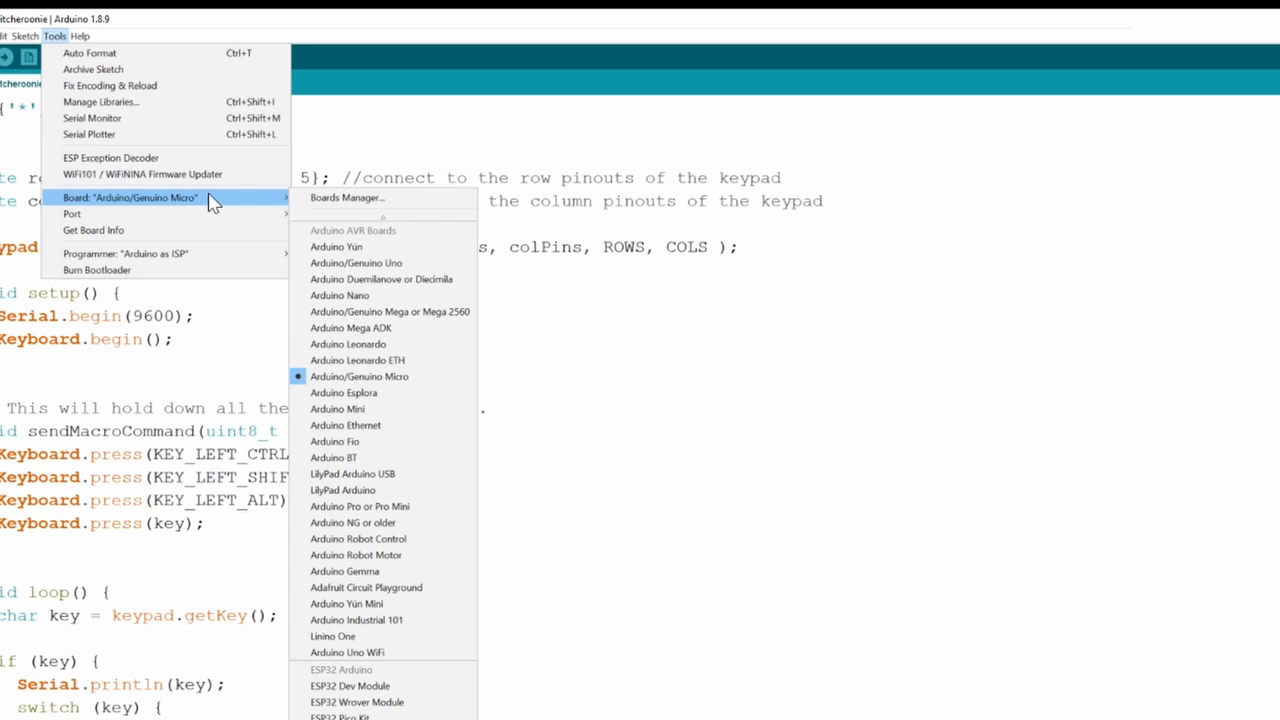
pyautogui.moveTo(378, 376)
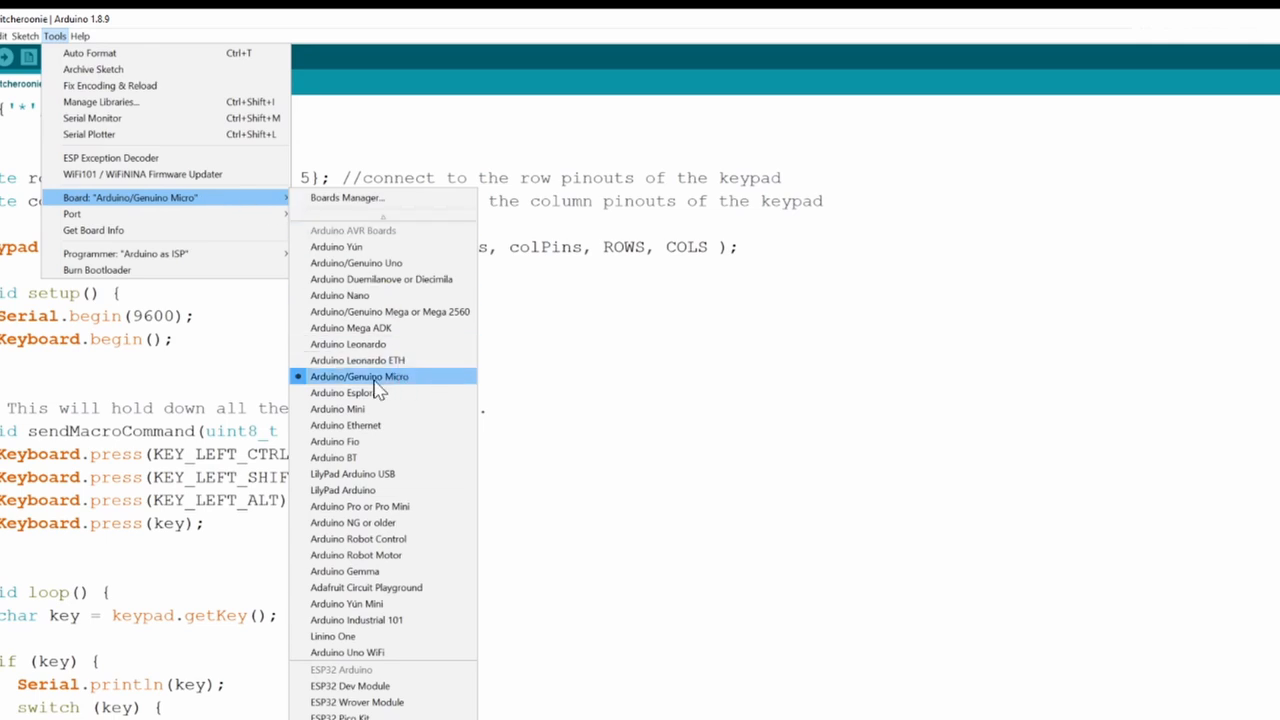
pyautogui.moveTo(390, 390)
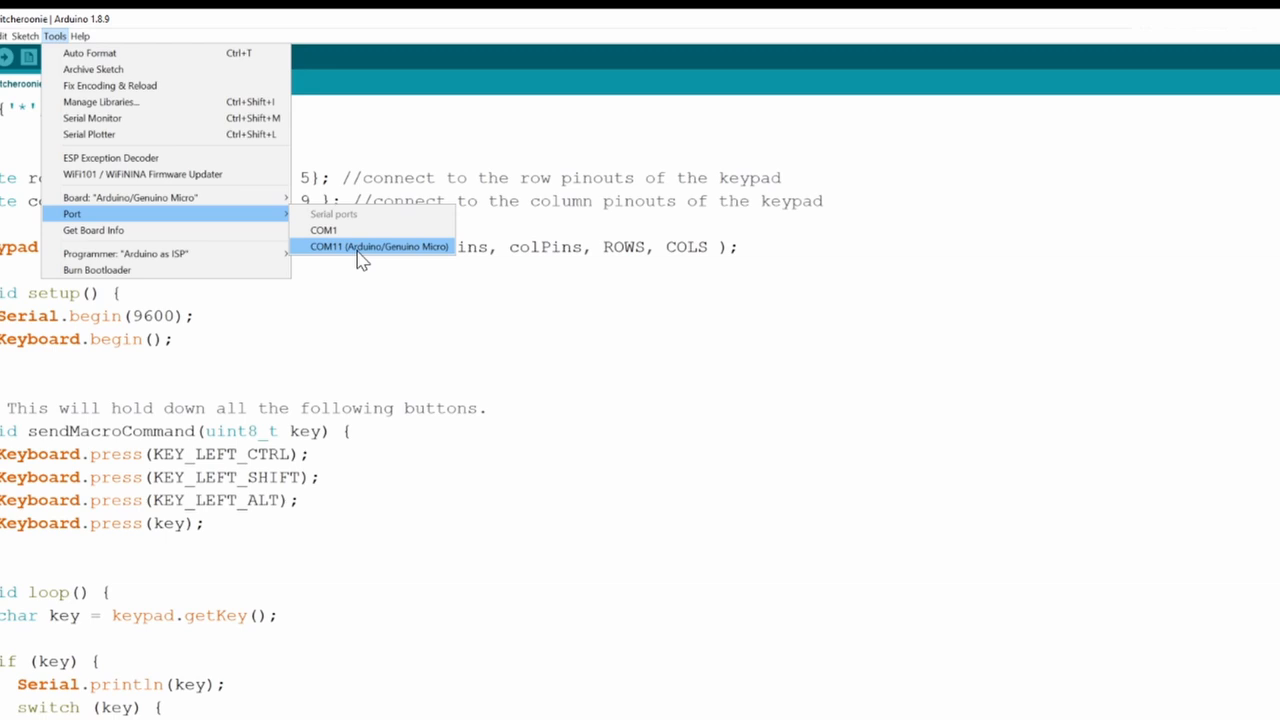
pyautogui.click(378, 246)
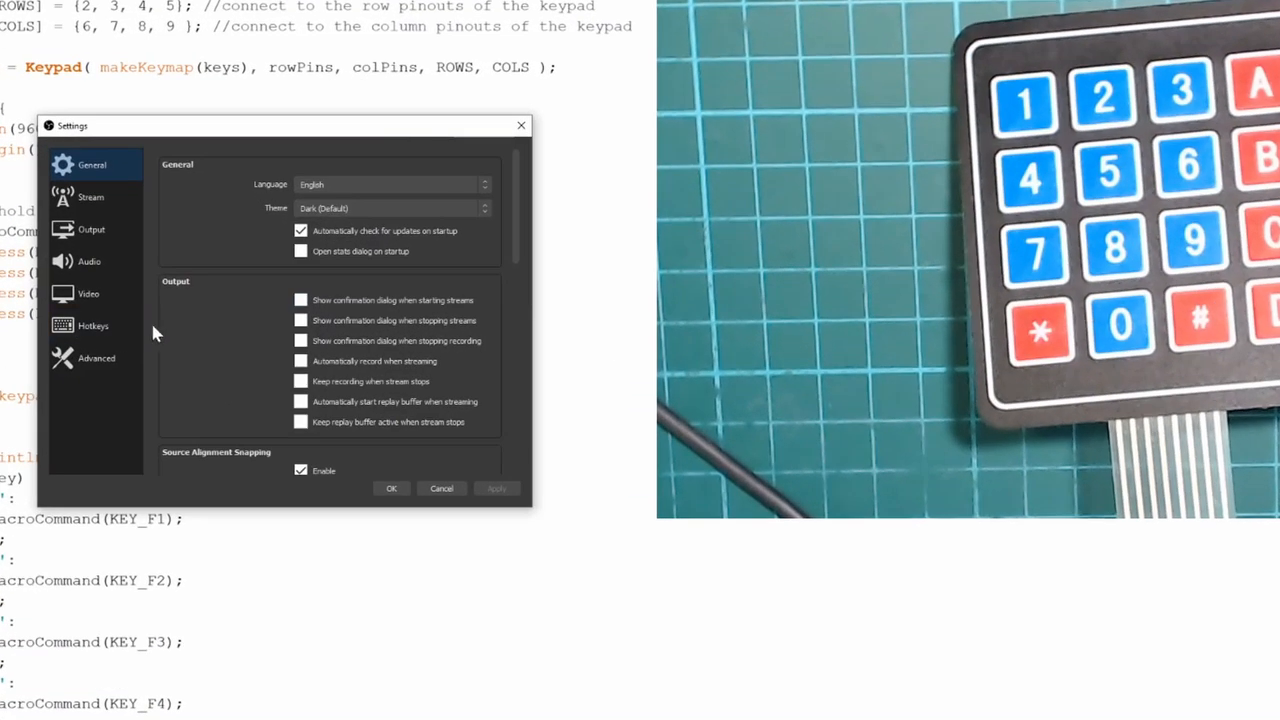
# Record Ctrl+Alt+Shift+F-key hotkeys from the keypad for source Show/Hide actions and confirm with OK
pyautogui.click(92, 324)
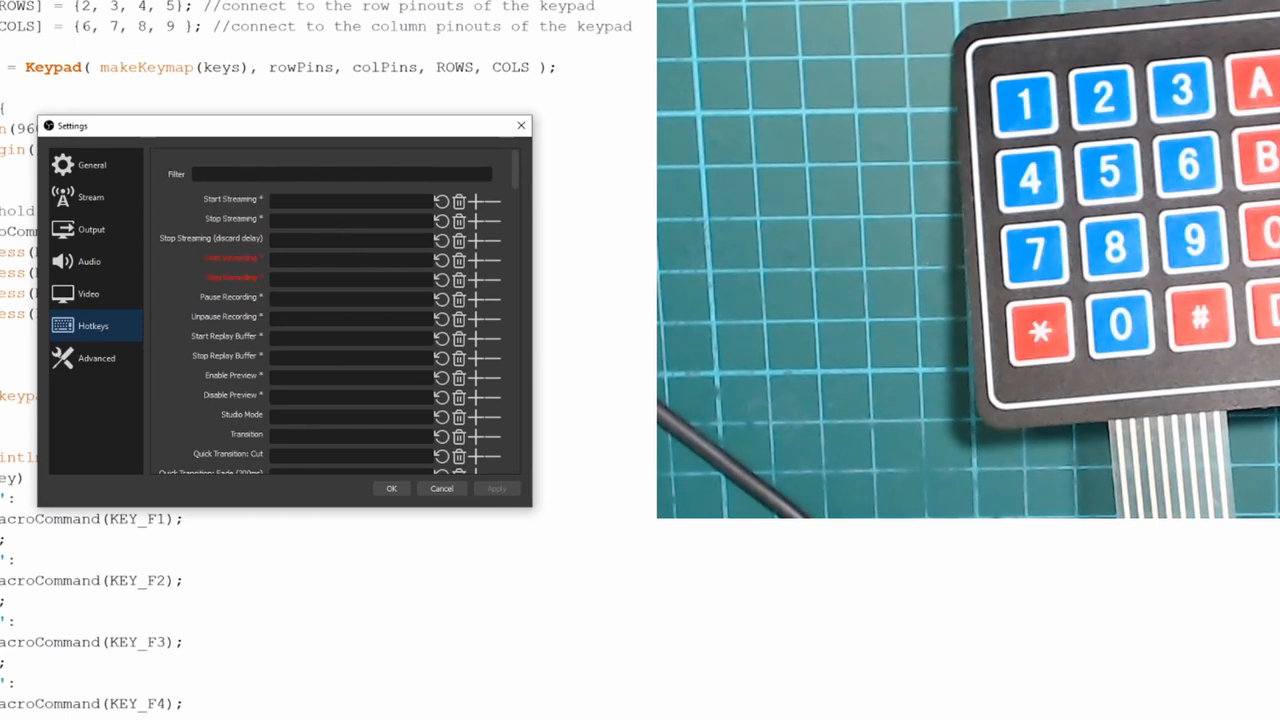
pyautogui.moveTo(336, 304)
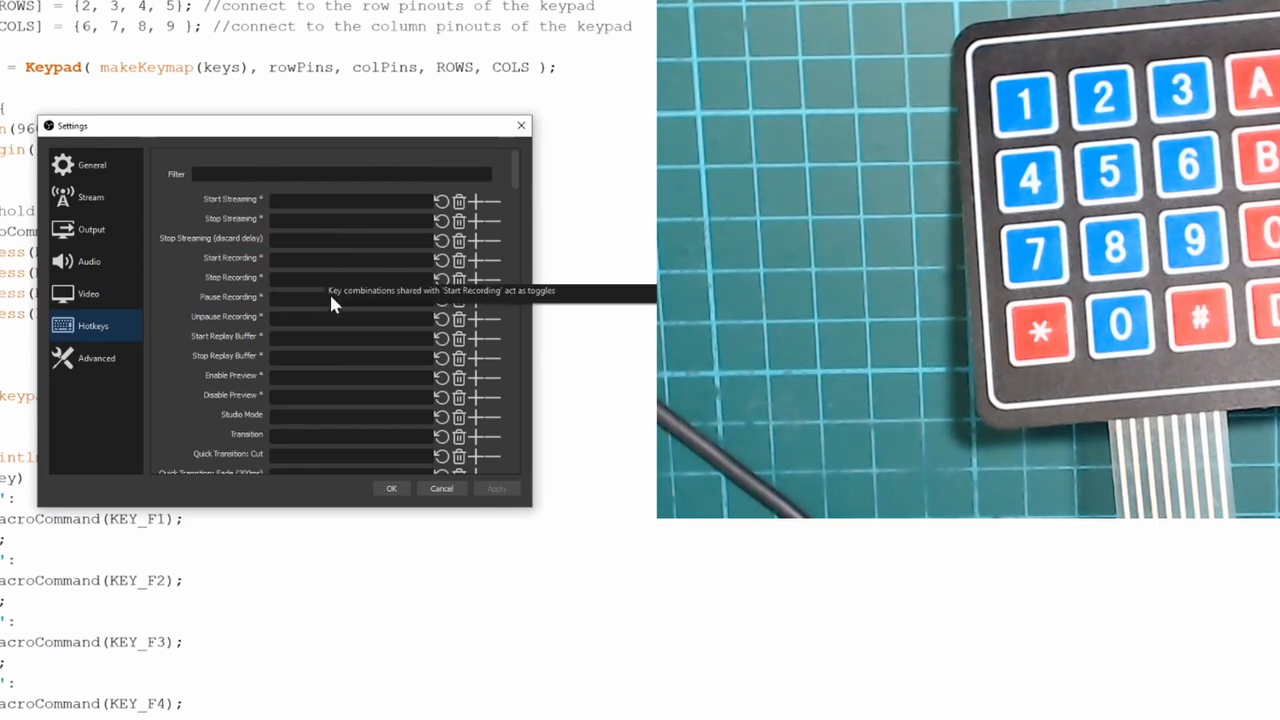
pyautogui.scroll(-3)
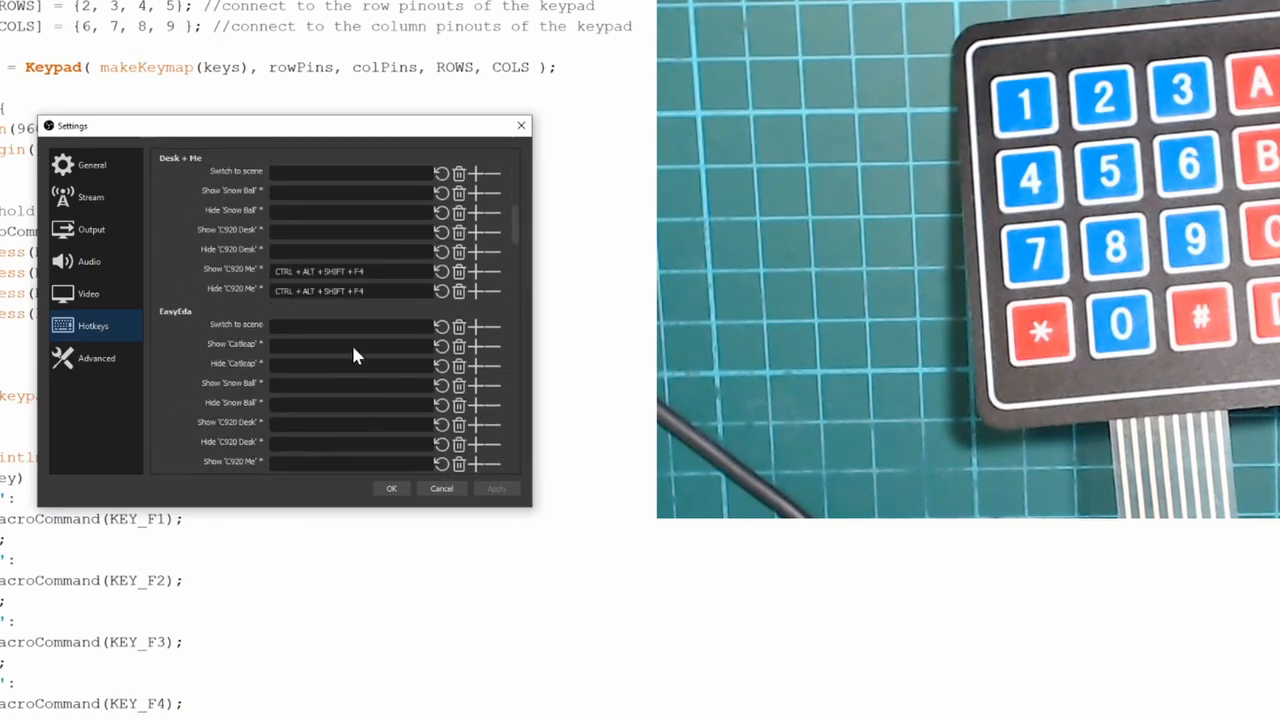
pyautogui.scroll(-3)
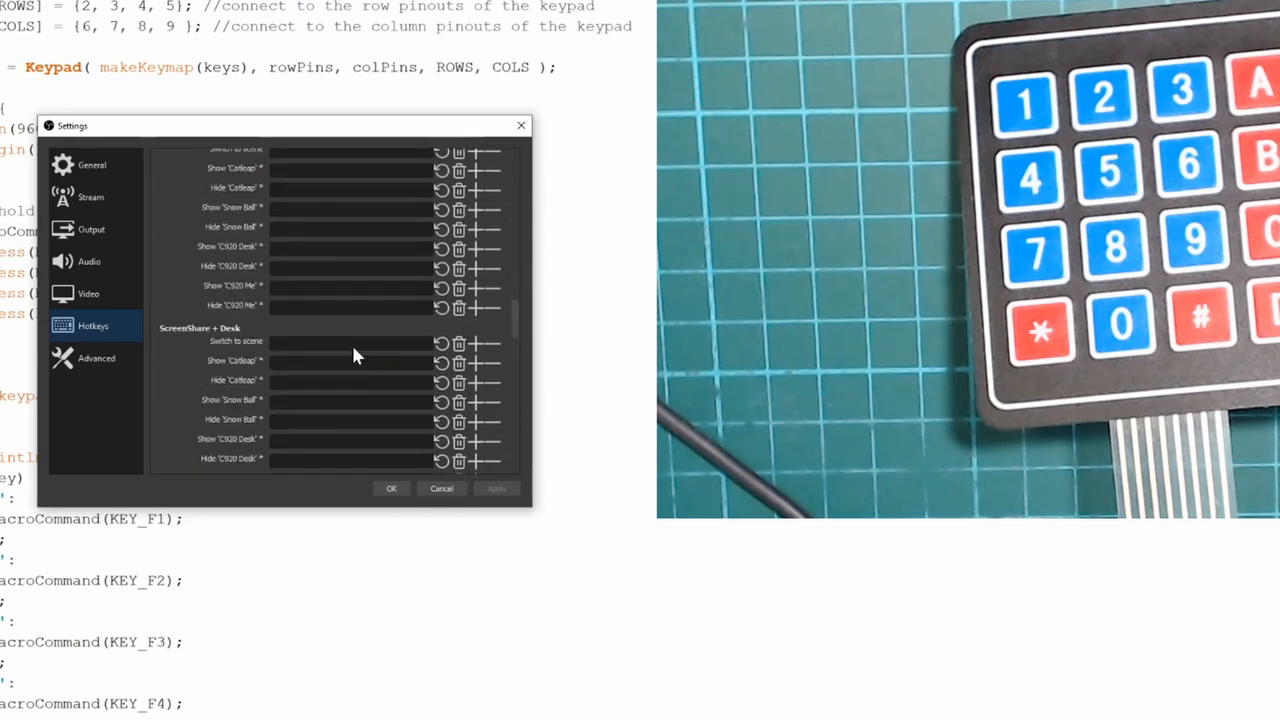
pyautogui.scroll(-3)
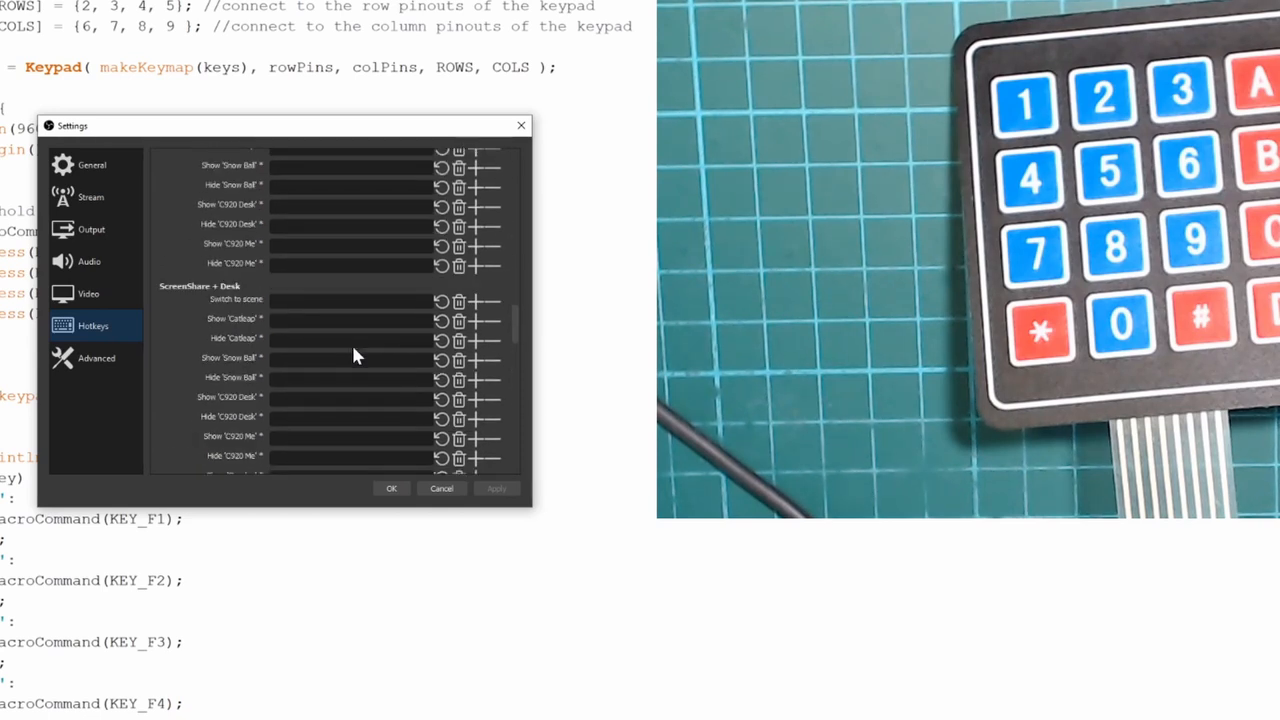
pyautogui.scroll(-3)
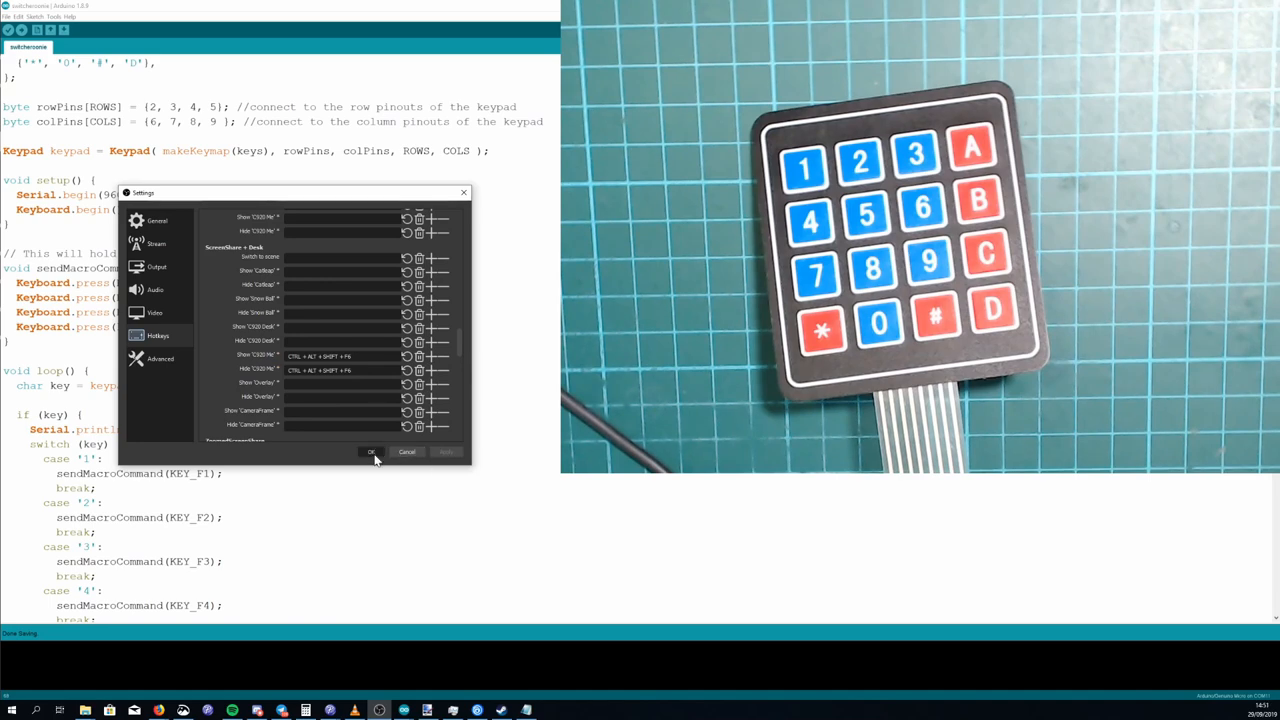
pyautogui.click(372, 452)
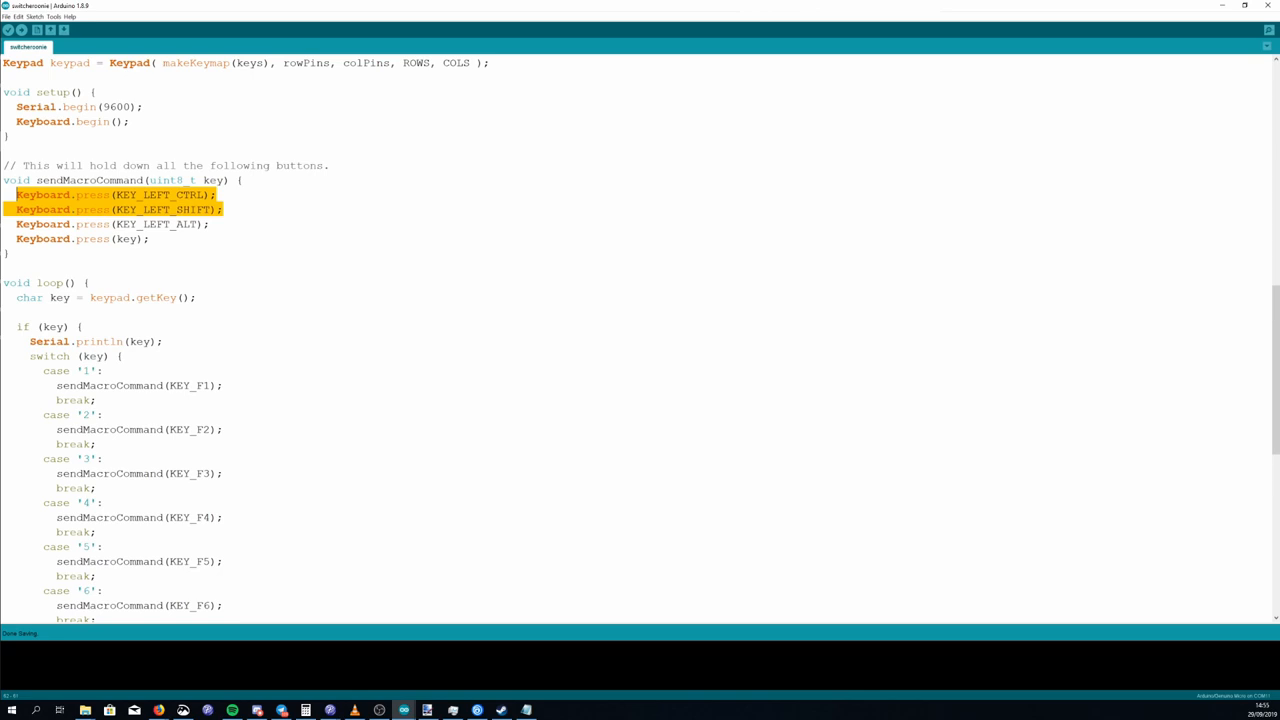
# Replace key 1's F1 macro with Keyboard.press of Ctrl and 'c' for a copy shortcut
pyautogui.doubleClick(192, 384)
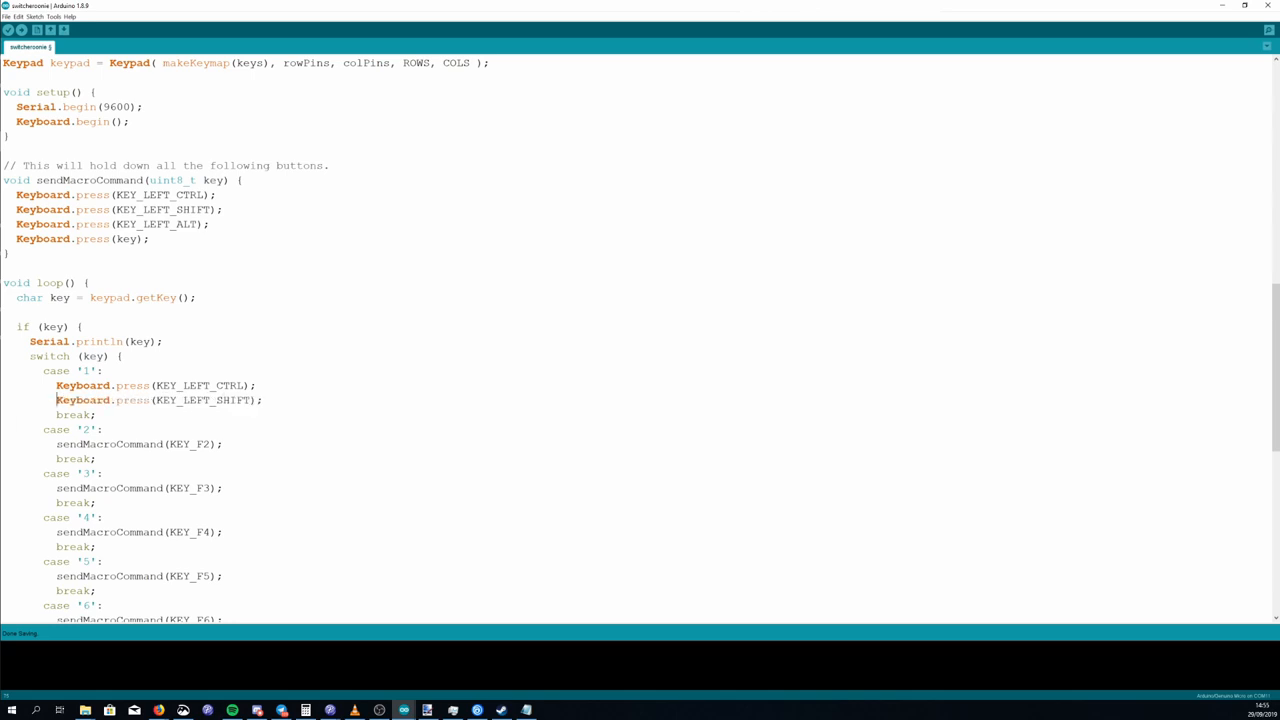
pyautogui.doubleClick(200, 400)
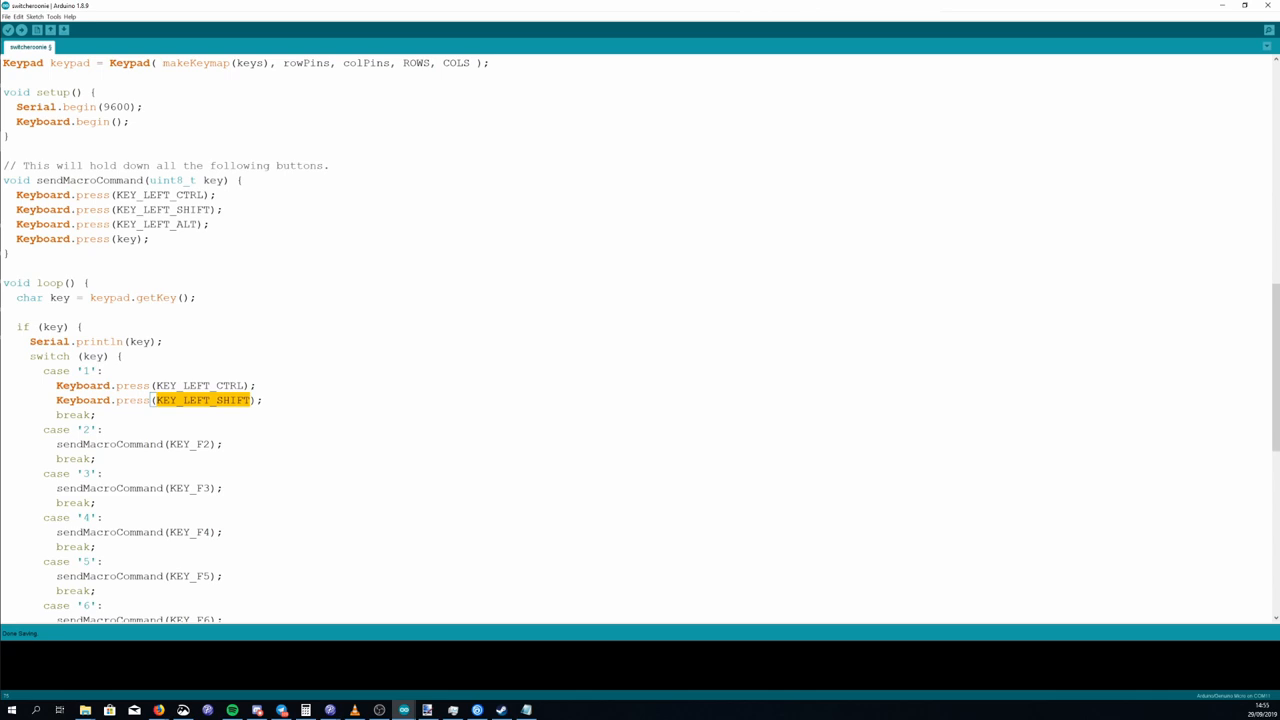
pyautogui.write("''")
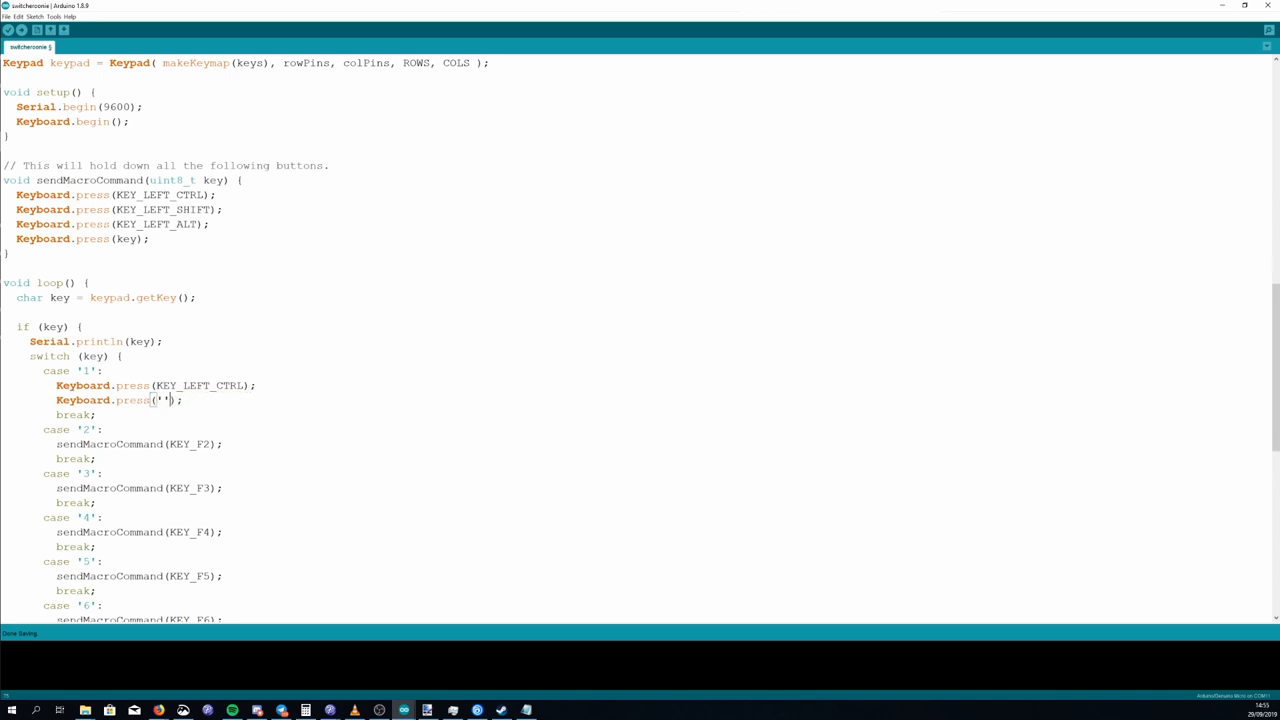
pyautogui.write('c')
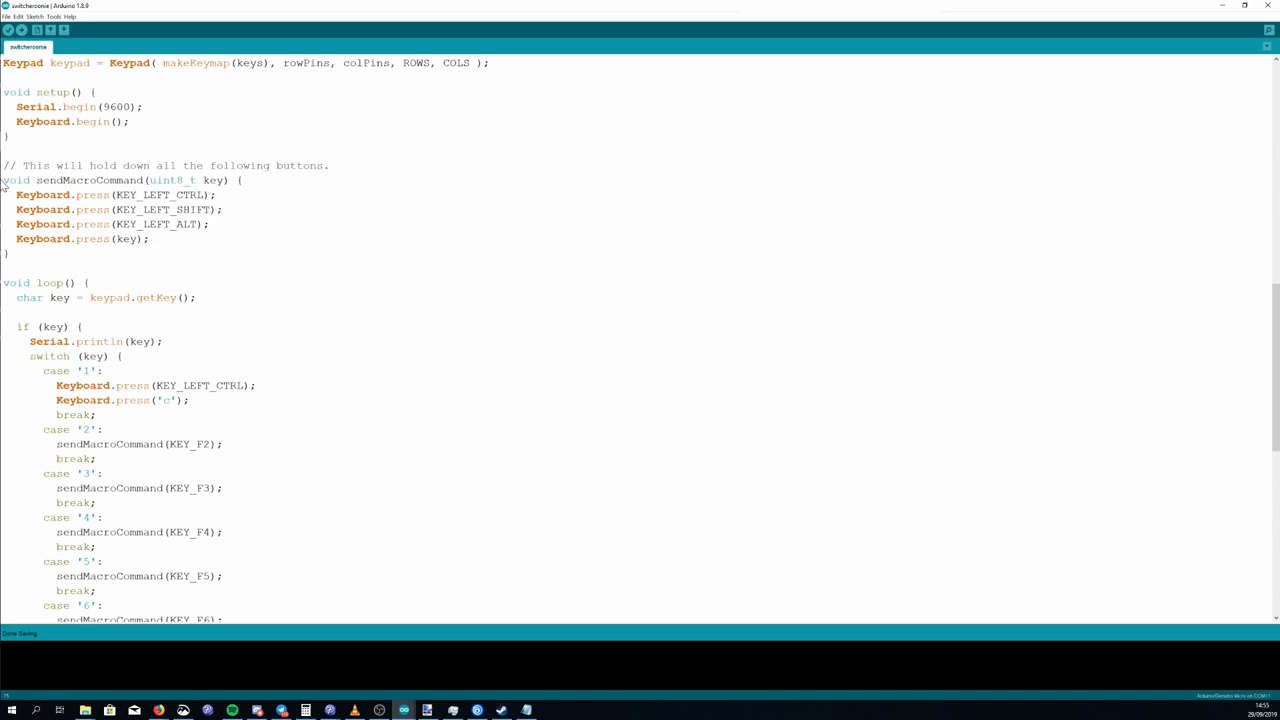
pyautogui.click(8, 30)
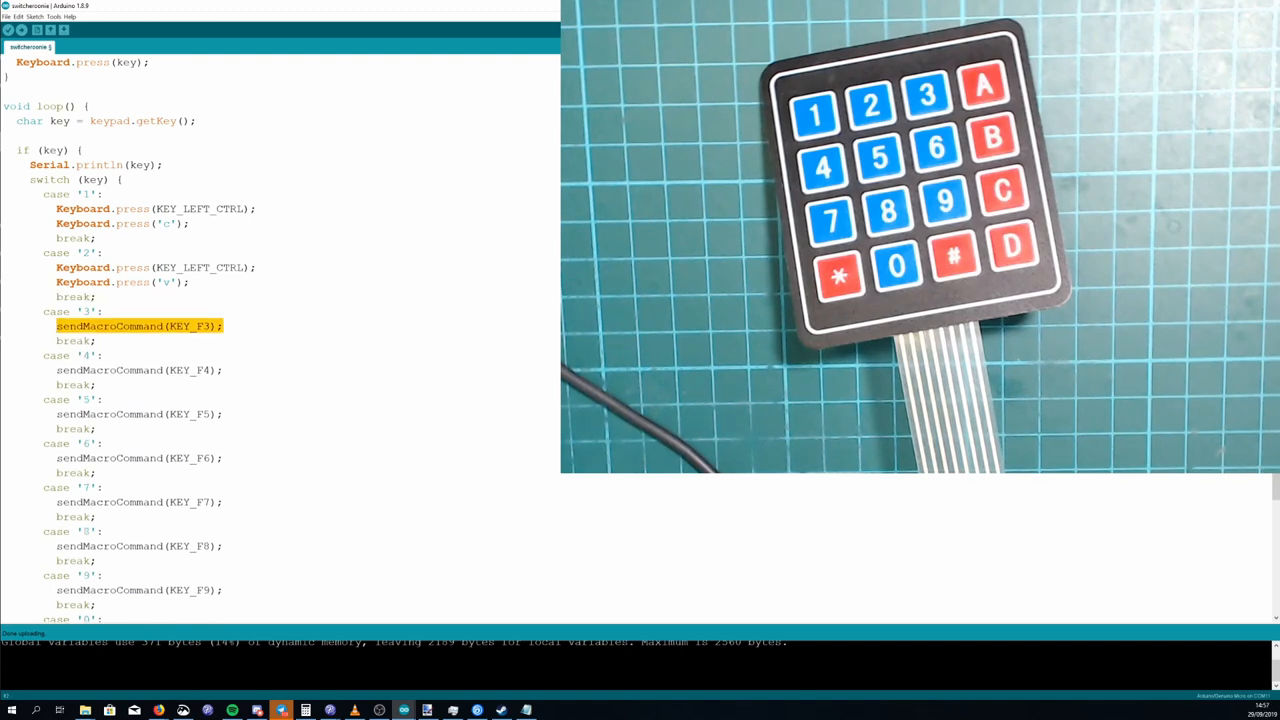
# Write Keyboard.print("Subscribe to my channel") in key 3's case
pyautogui.write('Keyboard.')
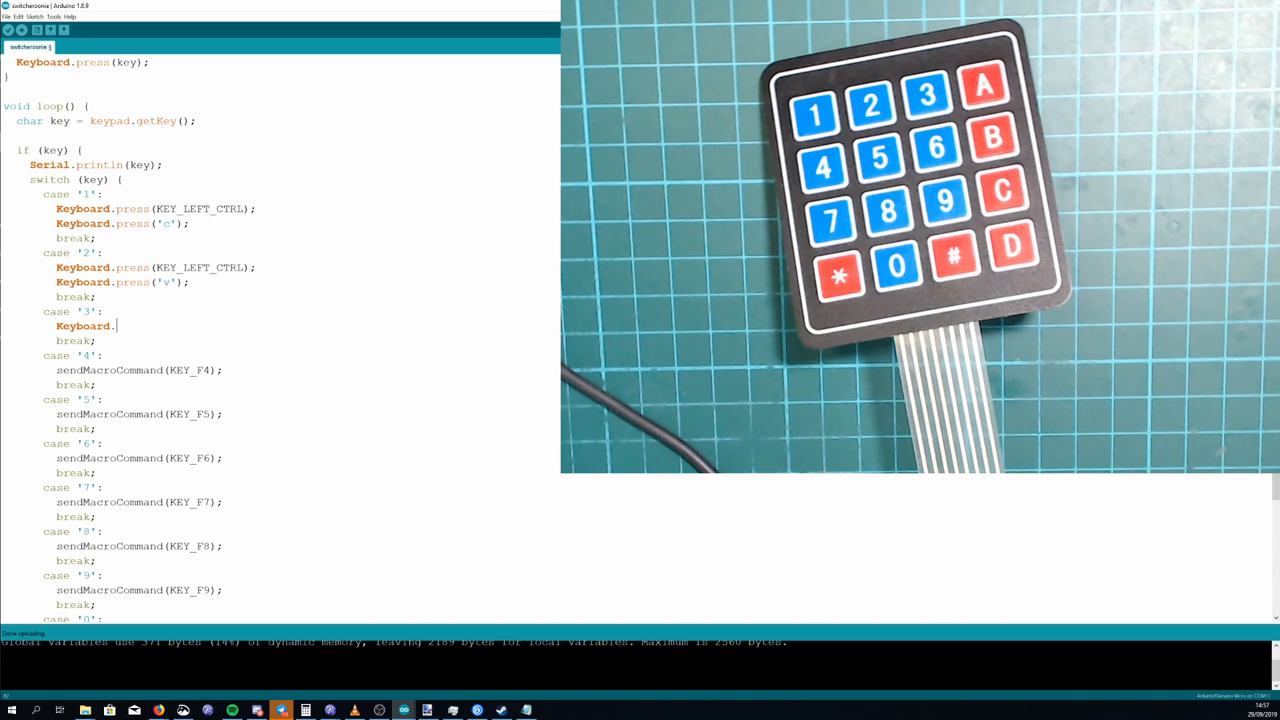
pyautogui.write('print')
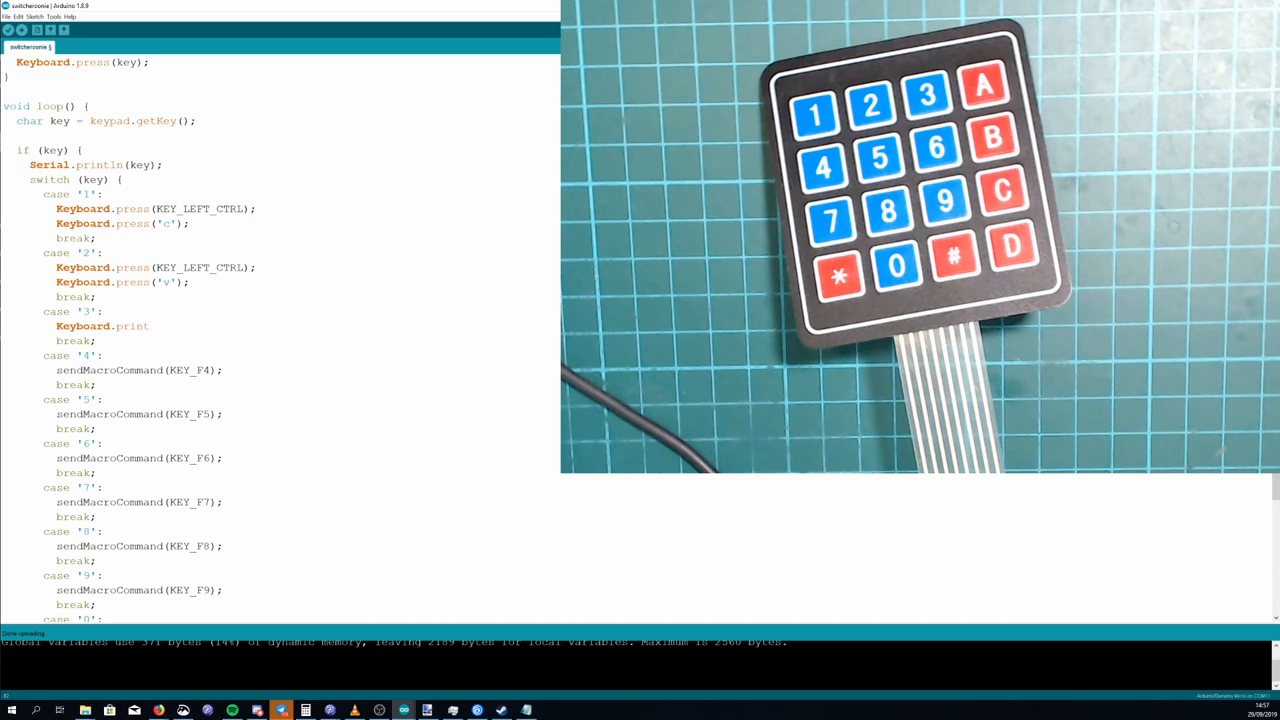
pyautogui.write('("Subscribe to my channel");')
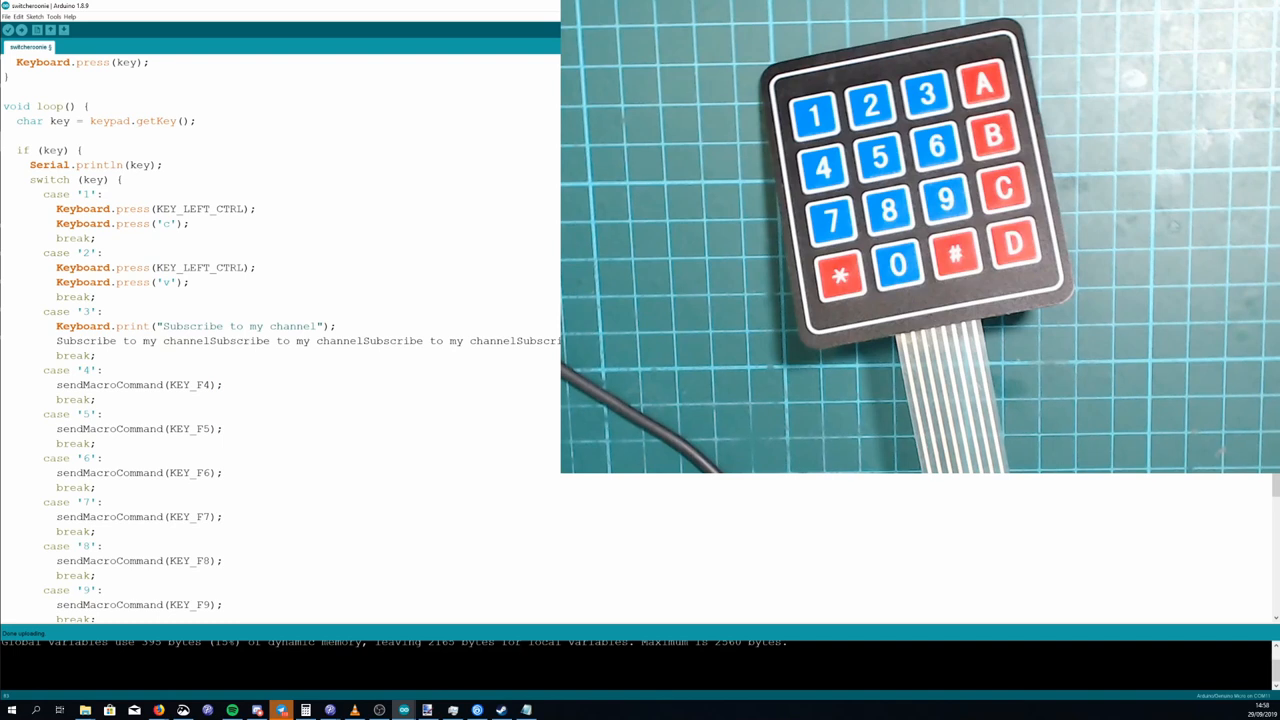
pyautogui.doubleClick(196, 324)
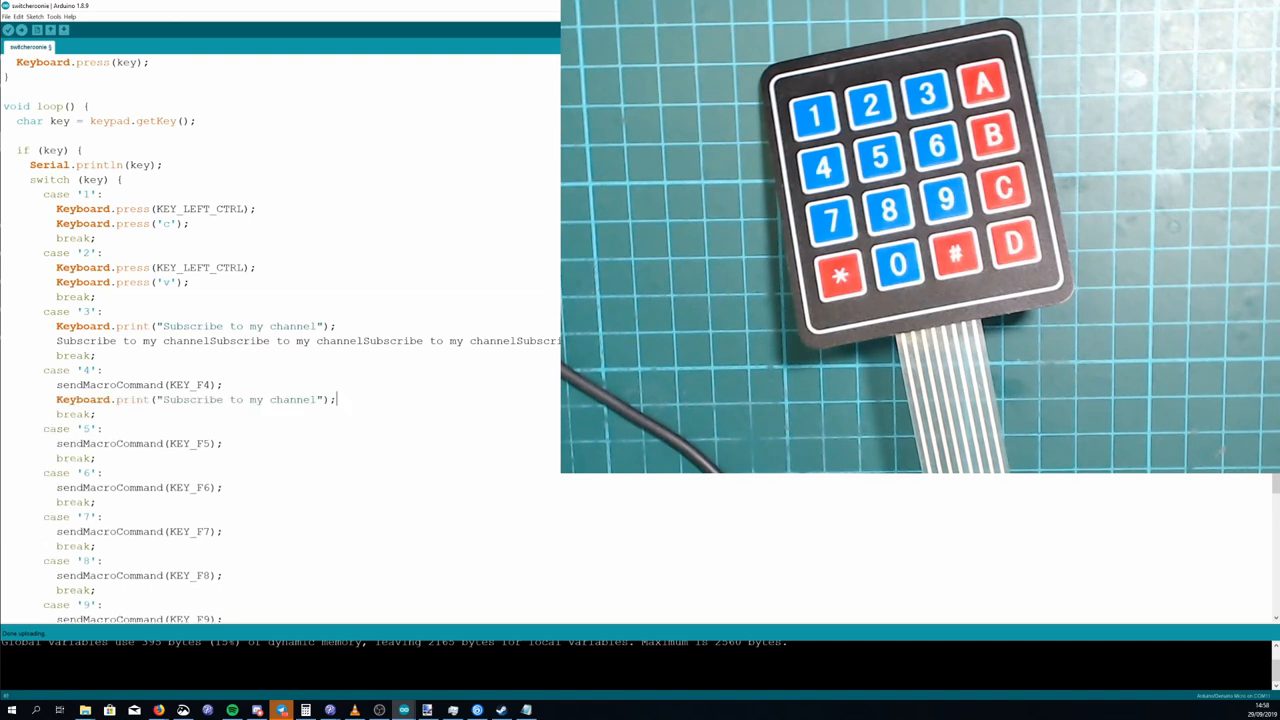
# Add Keyboard.print("GLHF") after key 4's F4 macro
pyautogui.doubleClick(240, 400)
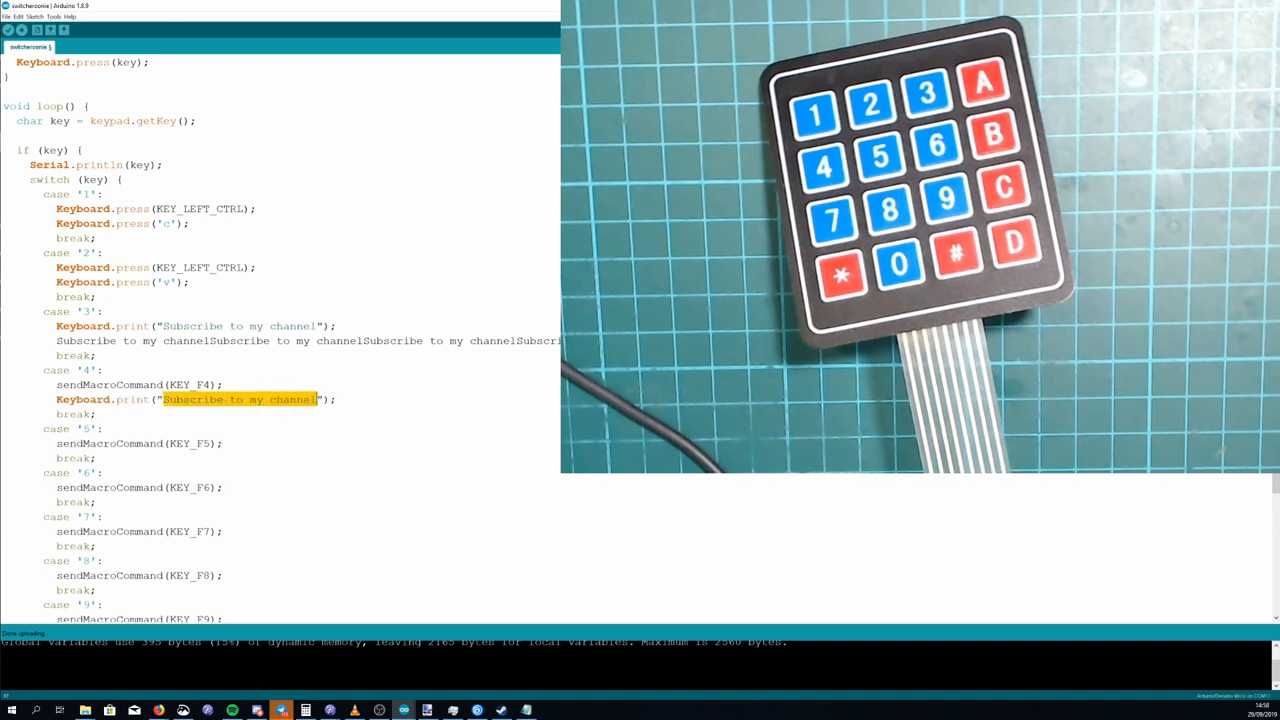
pyautogui.write('GL");')
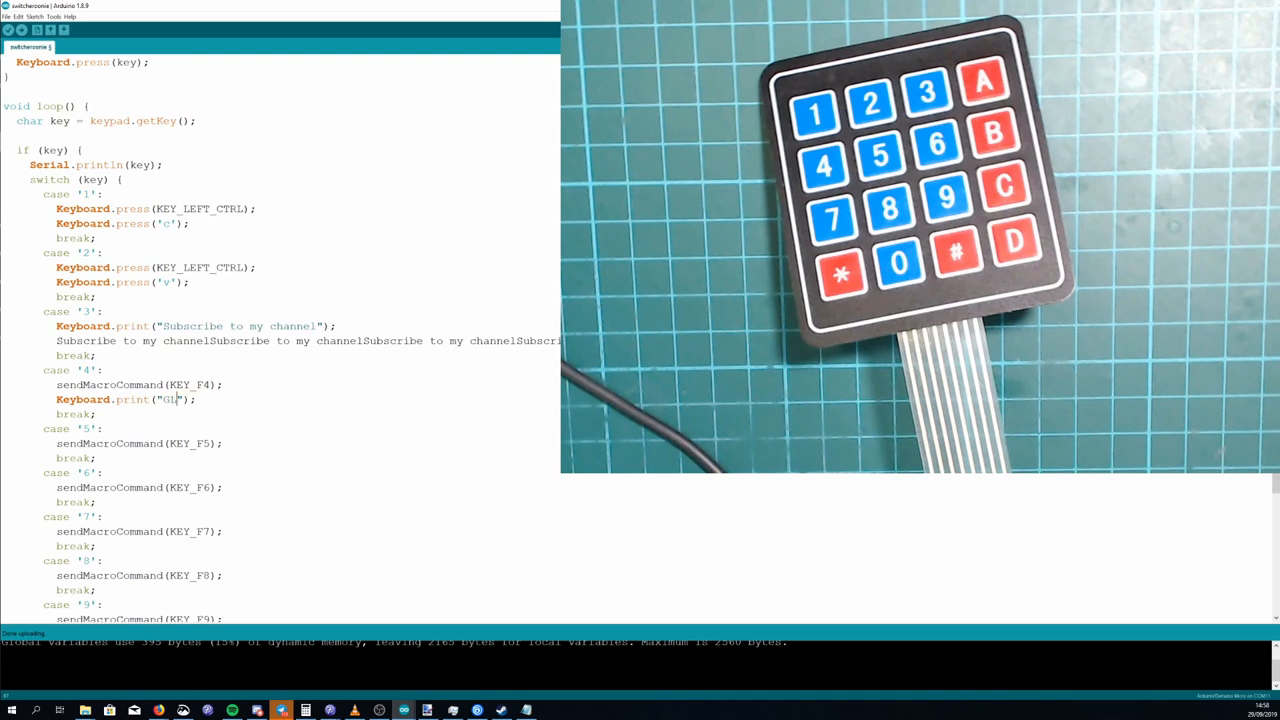
pyautogui.write('LHF')
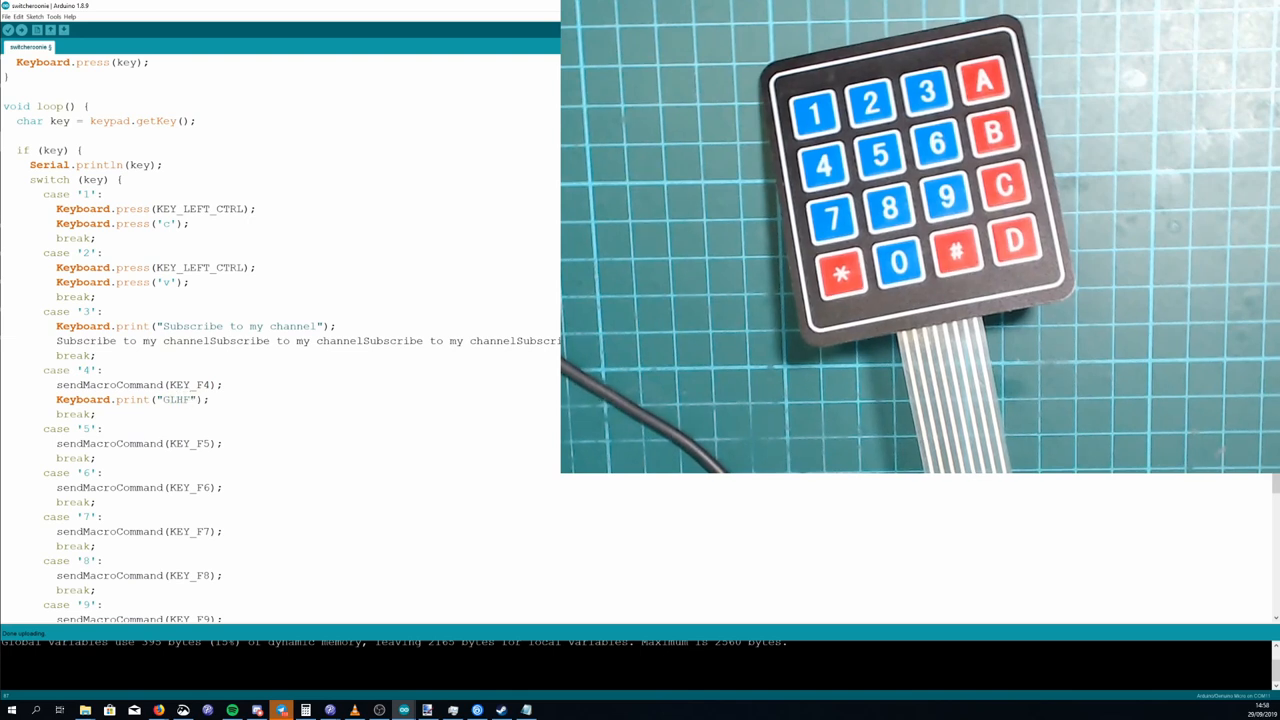